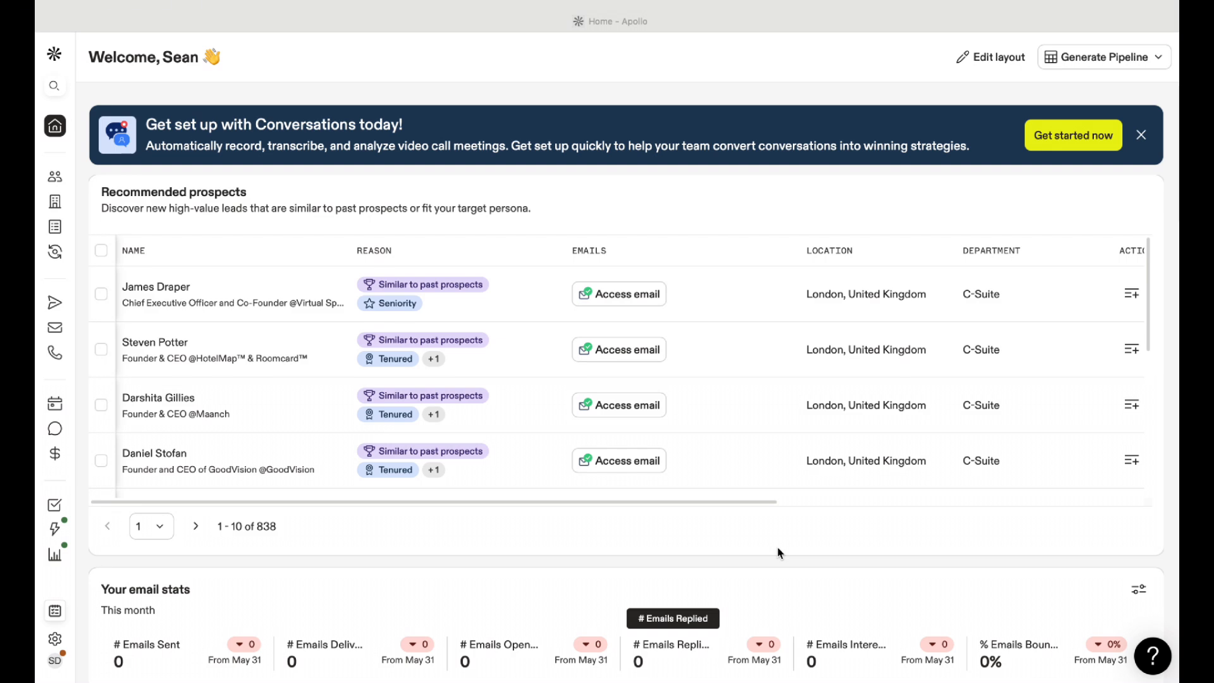
mouse_move(267, 573)
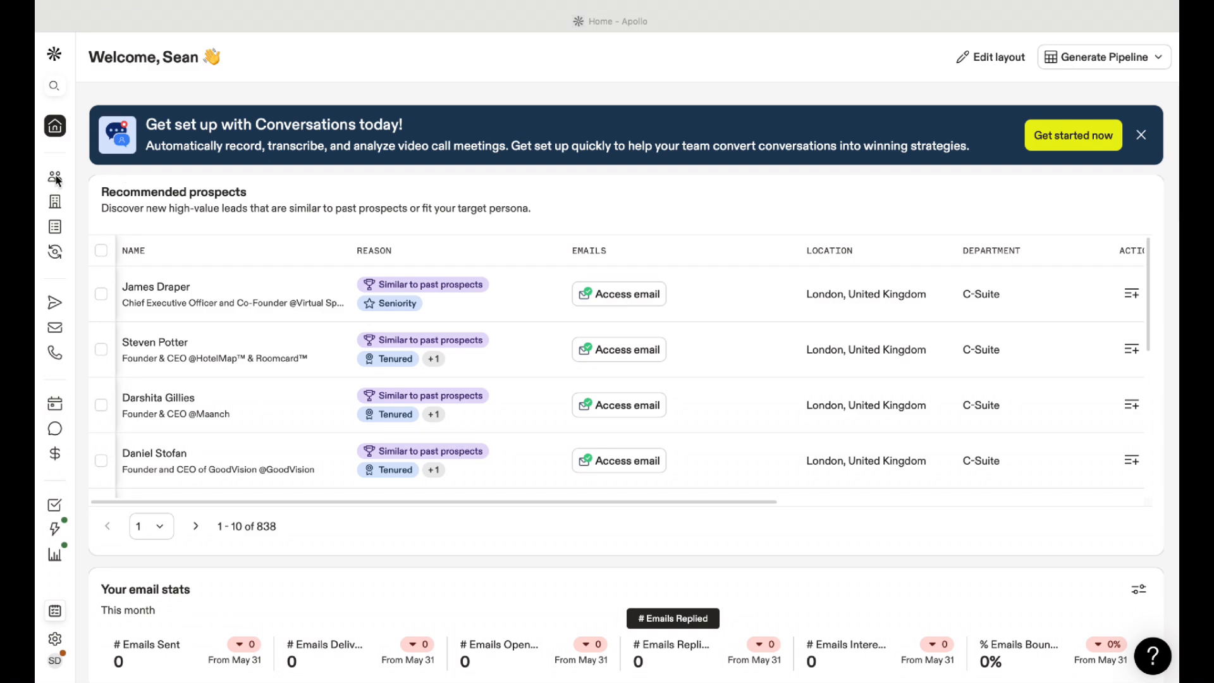
Expand the home page sidebar to show the full section names.
click(55, 178)
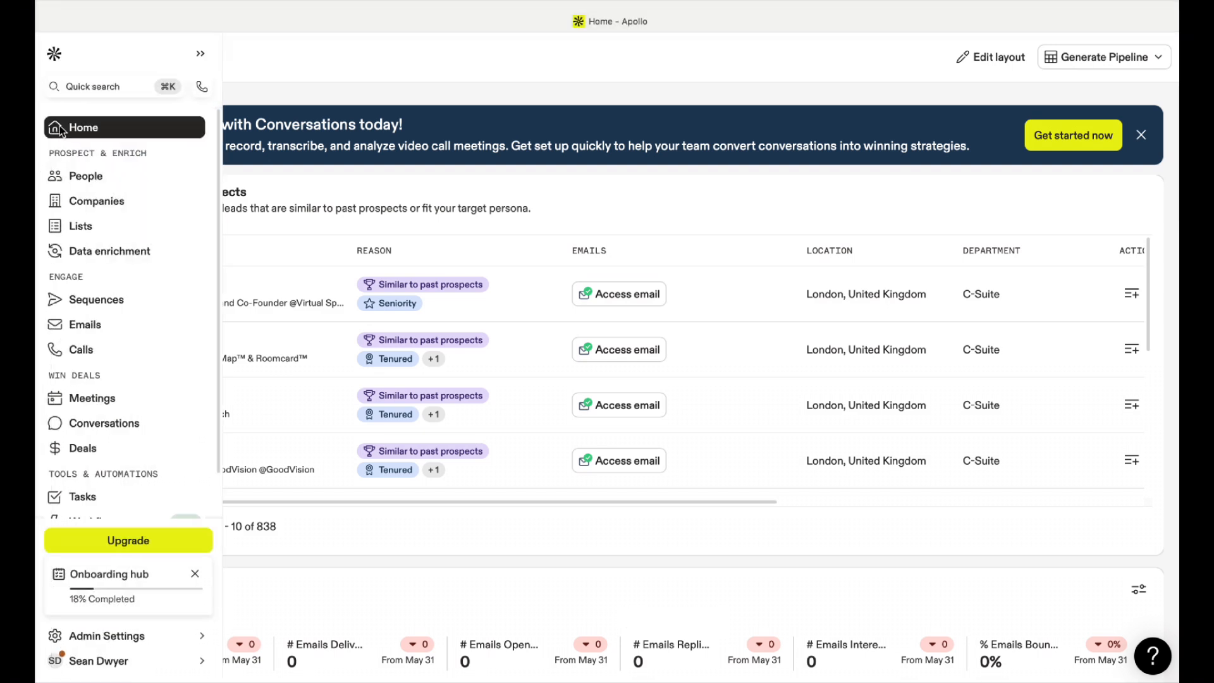
mouse_move(79, 226)
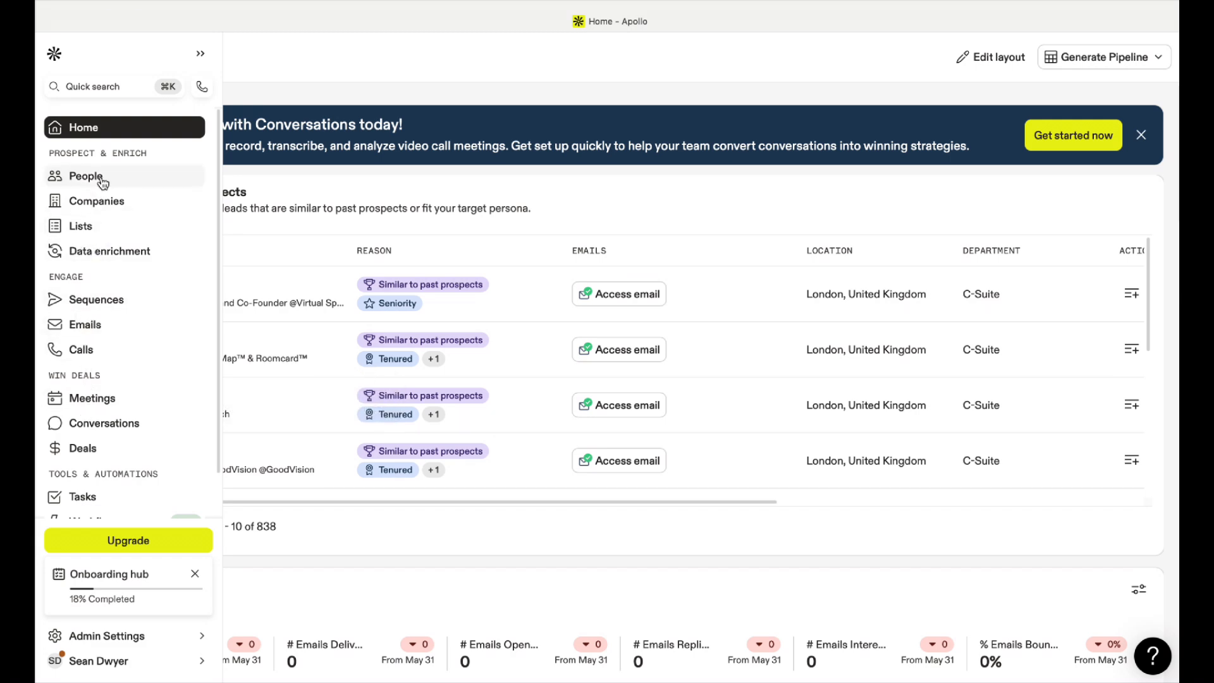
Go to People search and browse Manage Personas from the Persona filter without applying any.
click(86, 176)
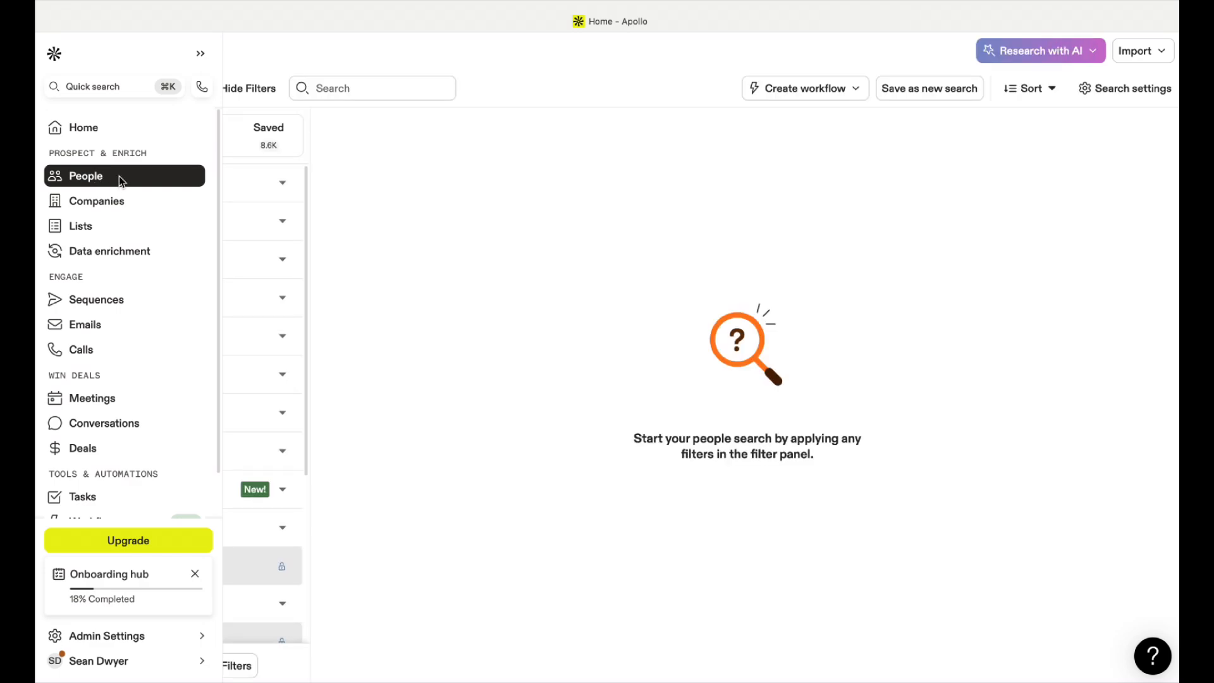
click(86, 176)
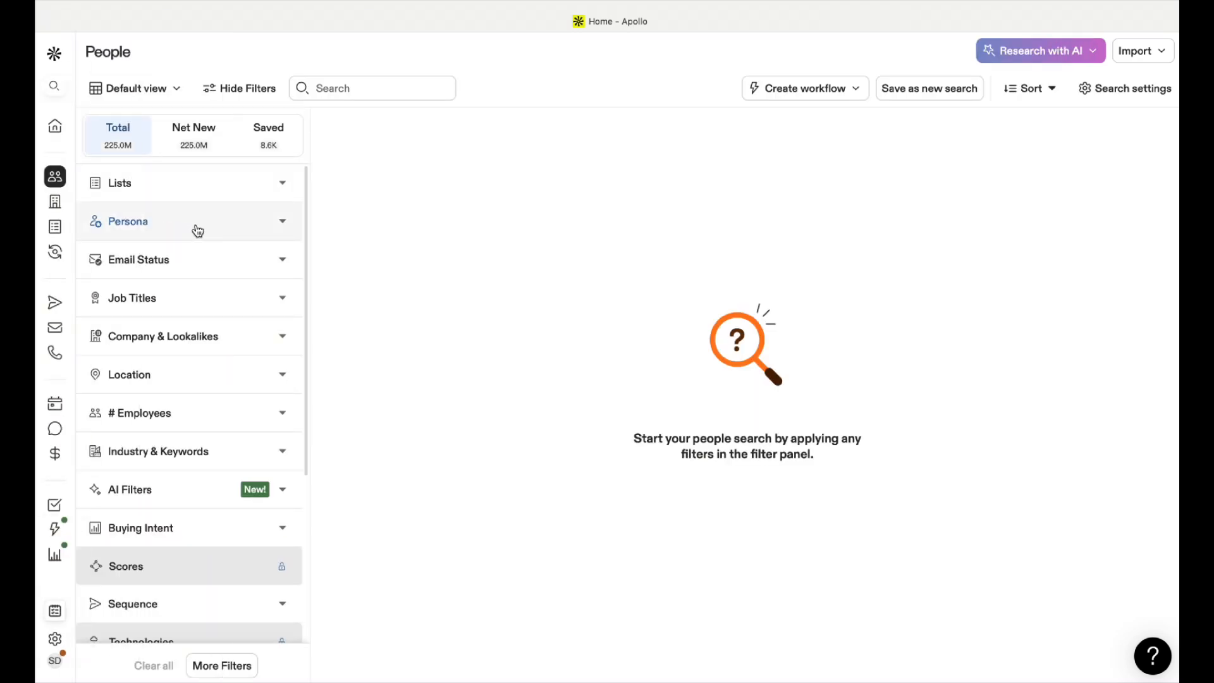
mouse_move(285, 228)
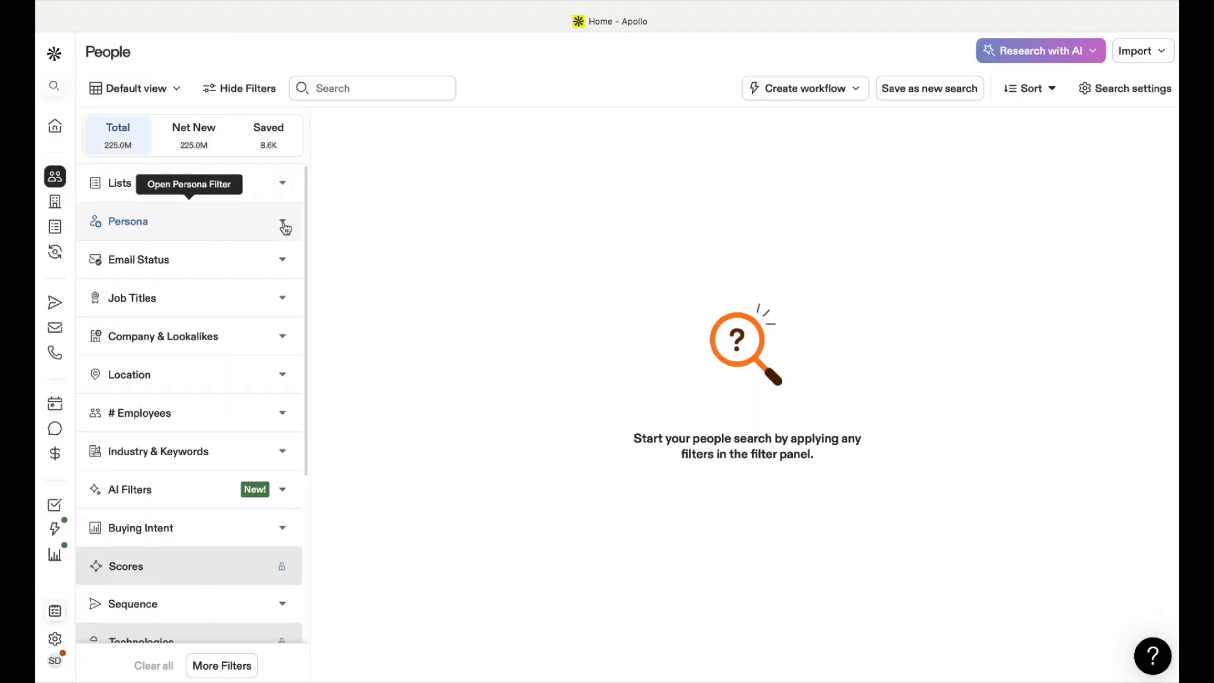
click(282, 222)
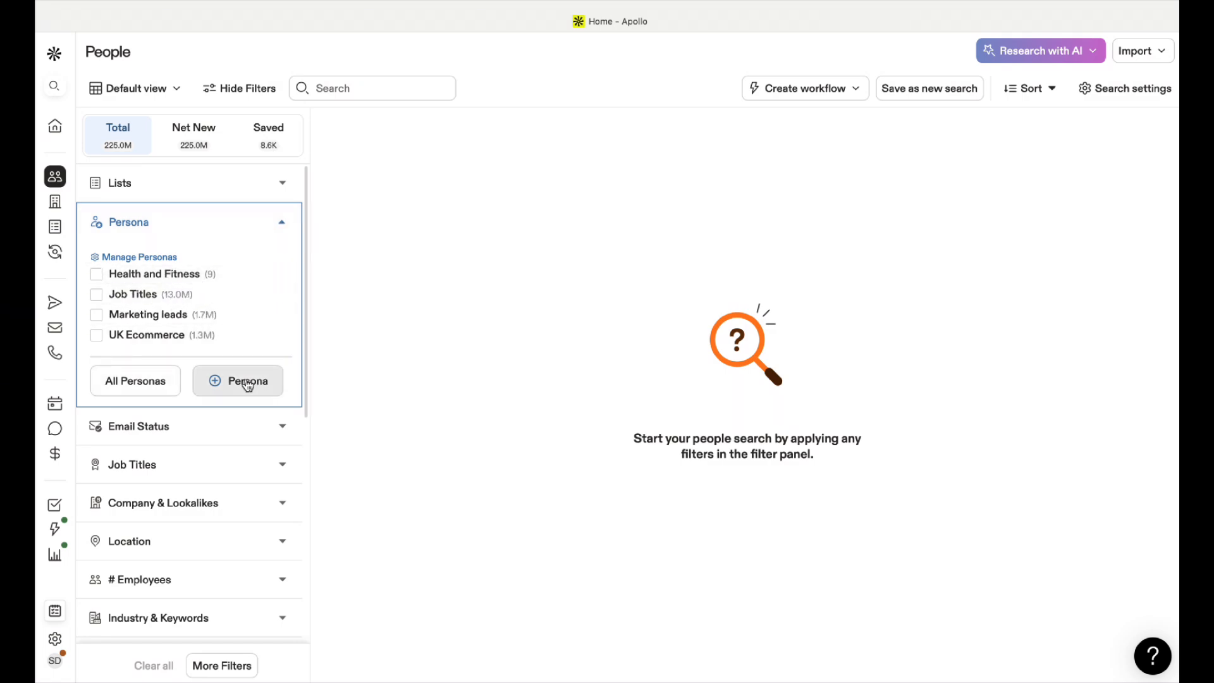
click(238, 380)
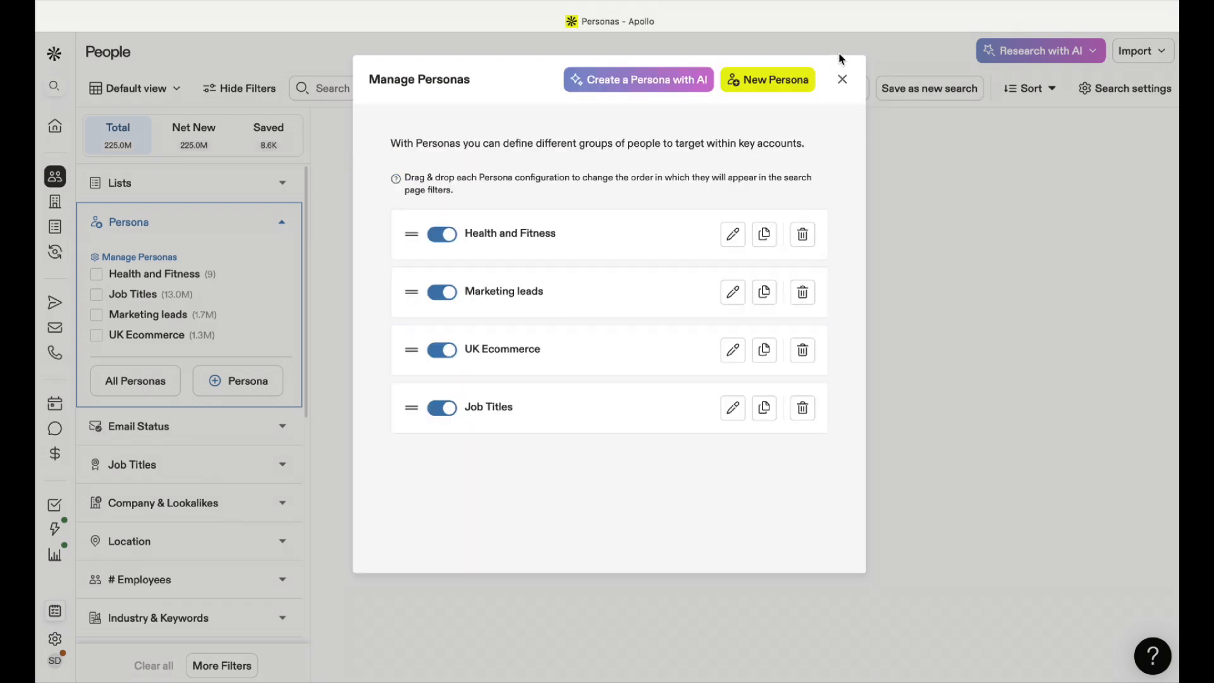
click(841, 79)
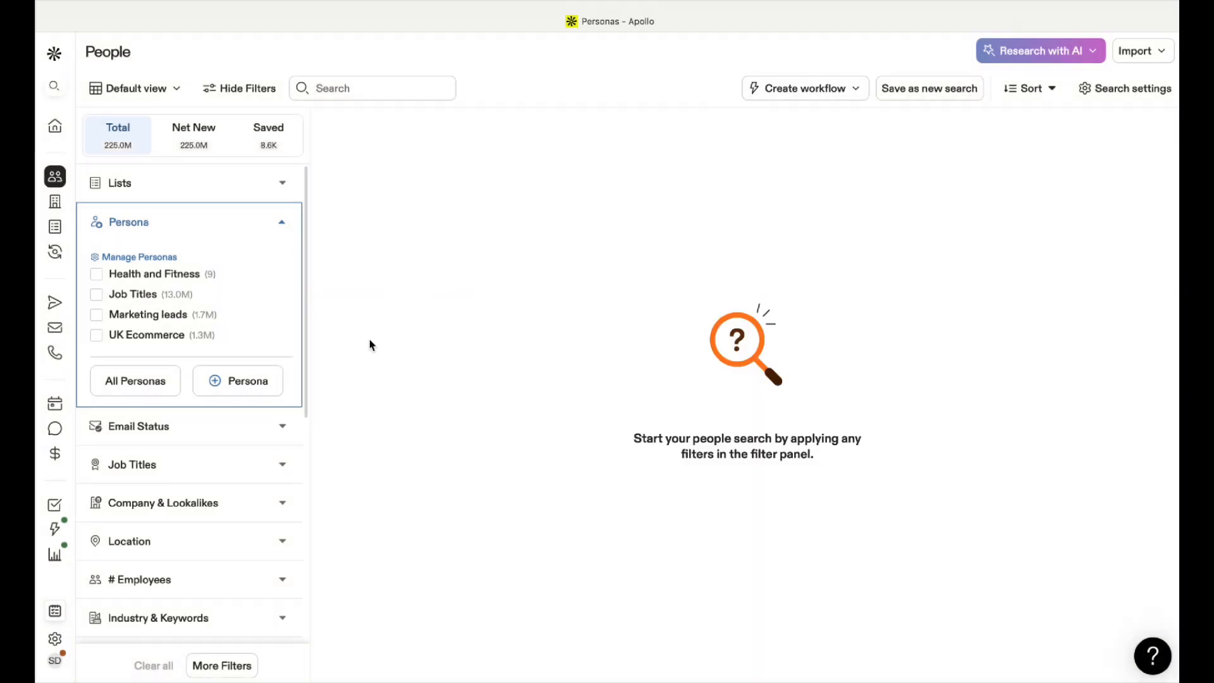
click(128, 221)
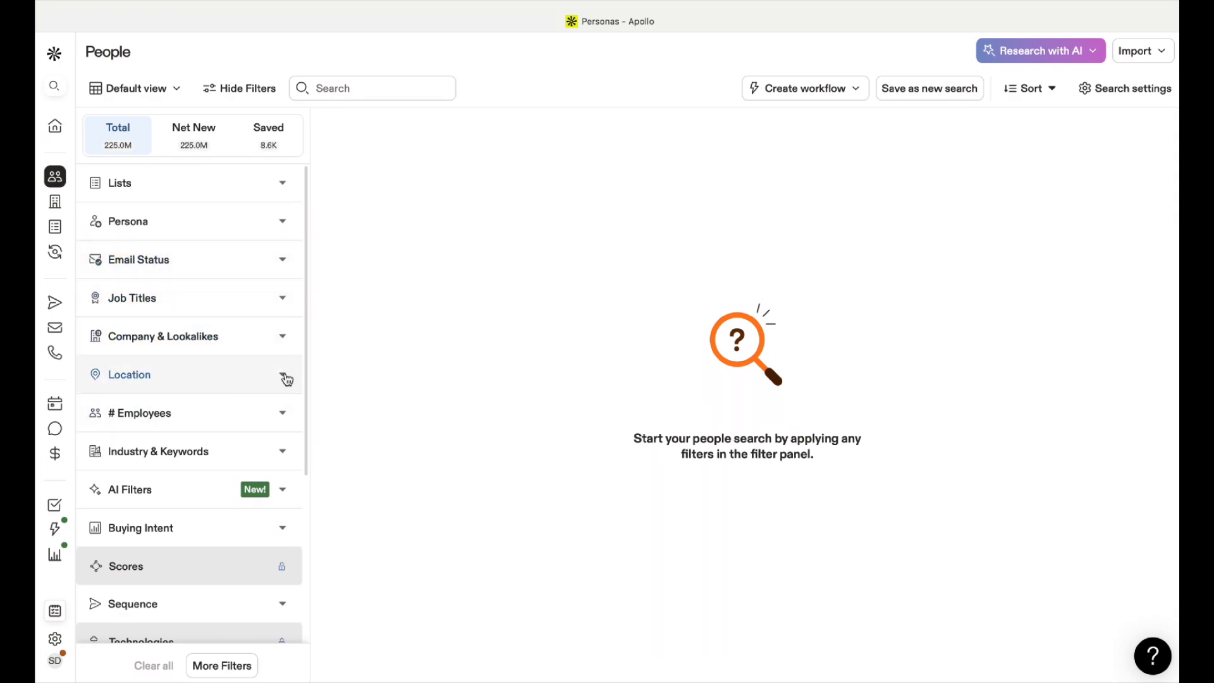
Set Location to a ZIP code radius with 'Liver' entered, within 50 miles.
click(129, 375)
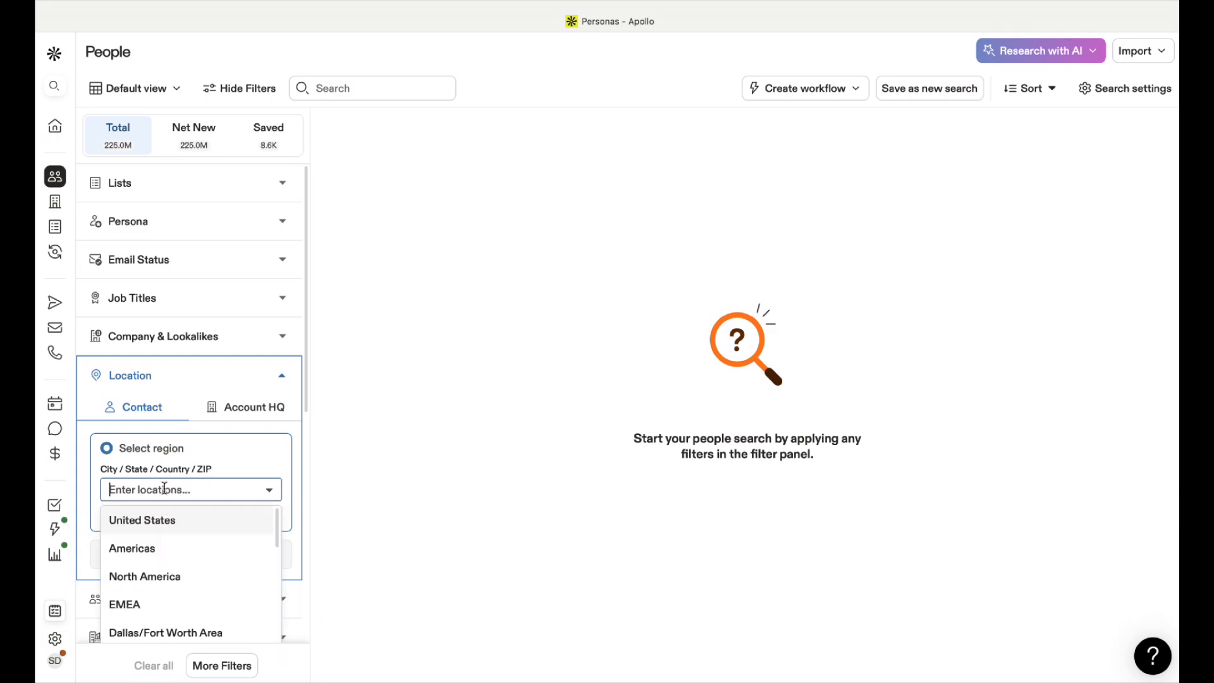
text(unit)
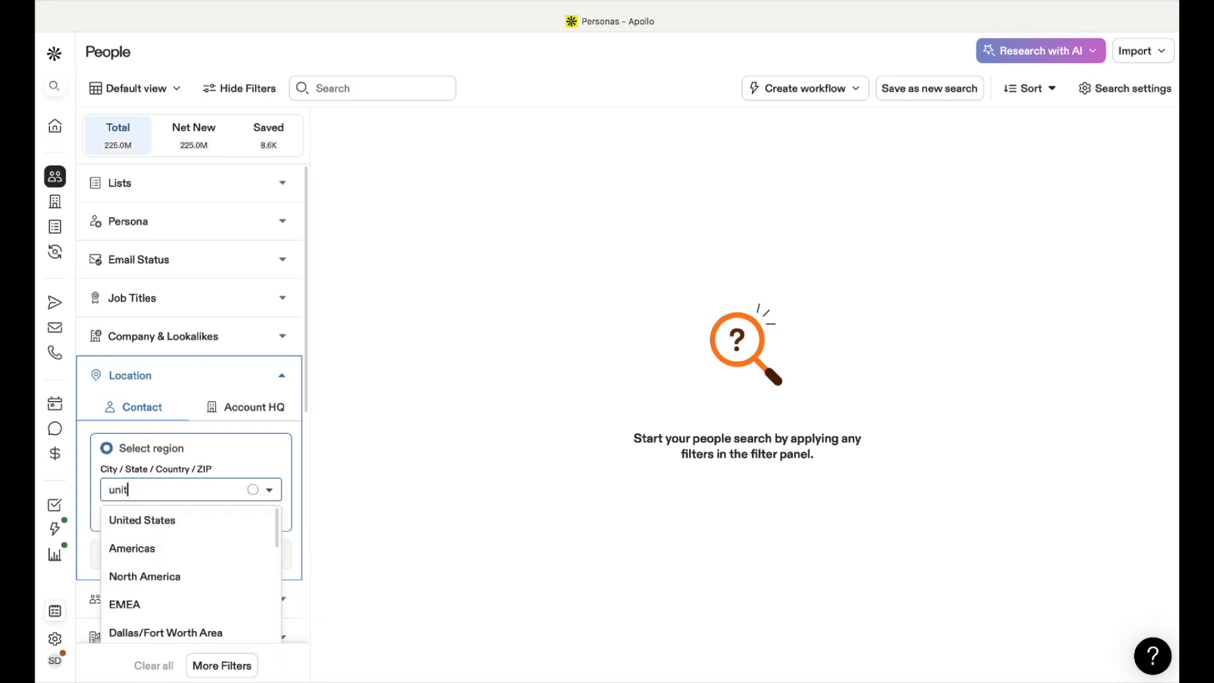
text(ed)
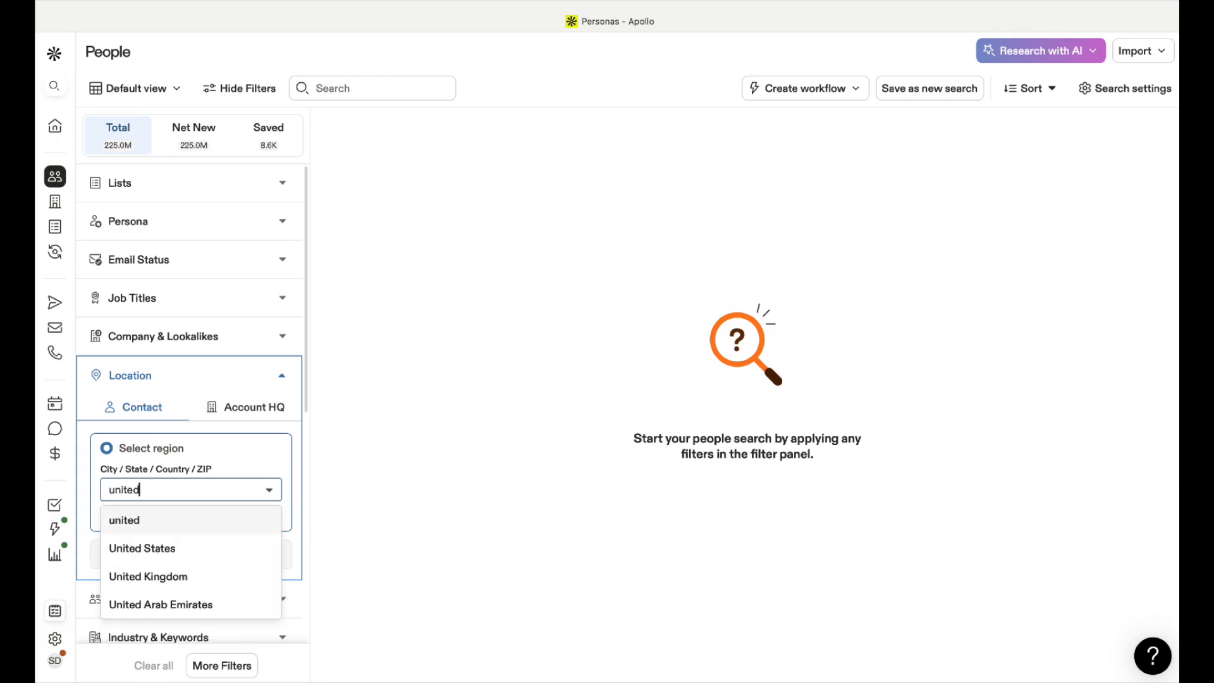
click(148, 576)
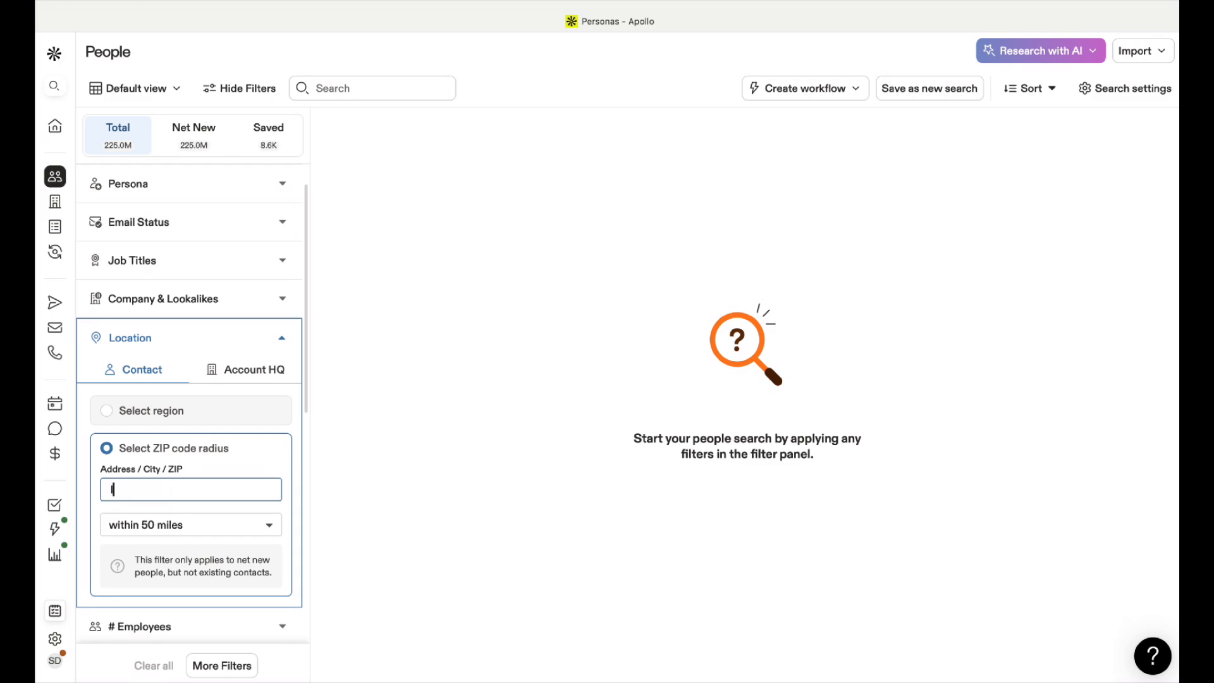
text(Liverpool)
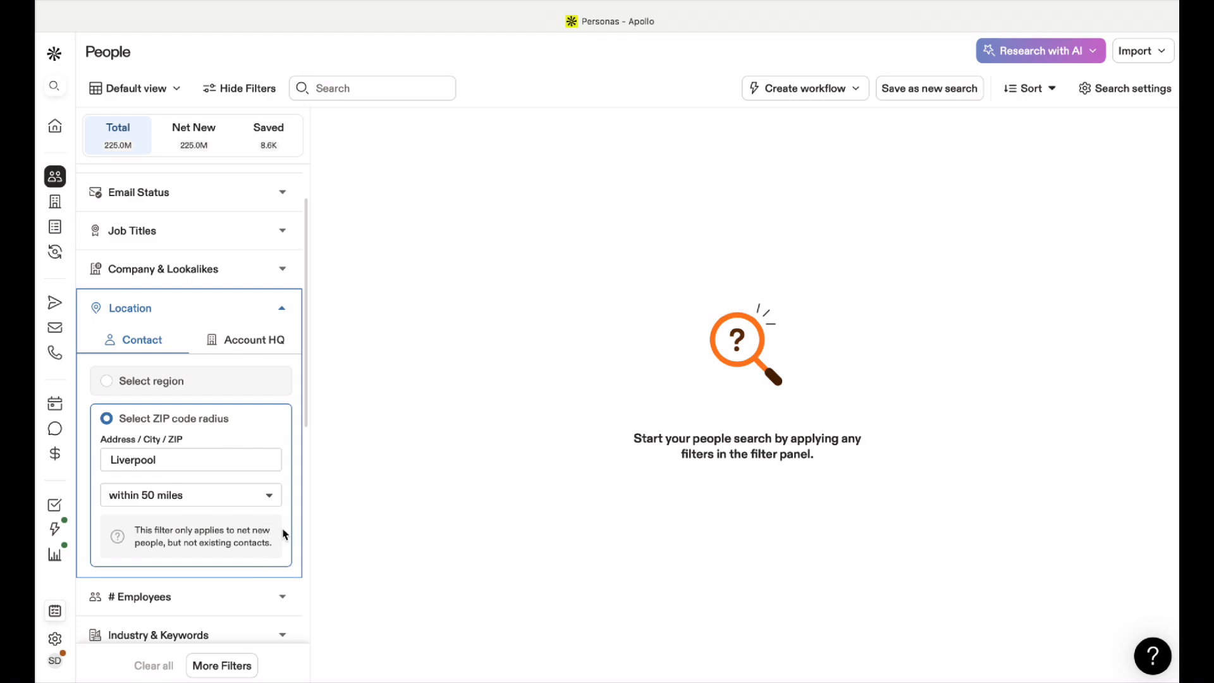
mouse_move(279, 491)
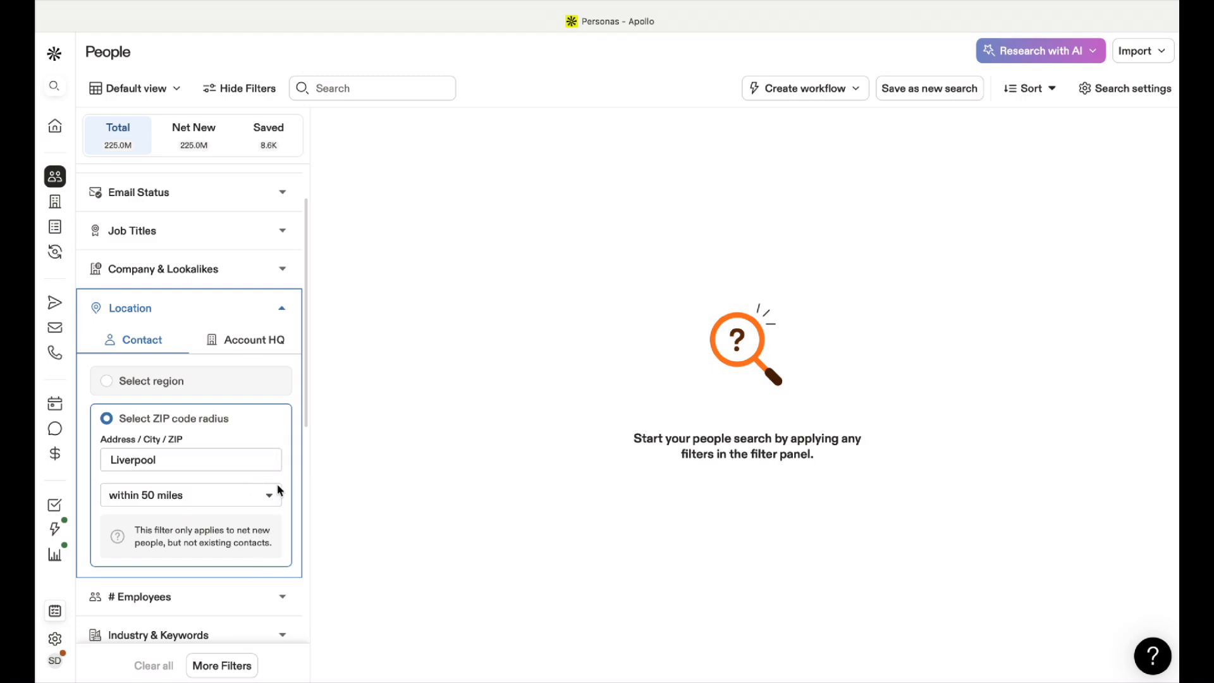
mouse_move(283, 496)
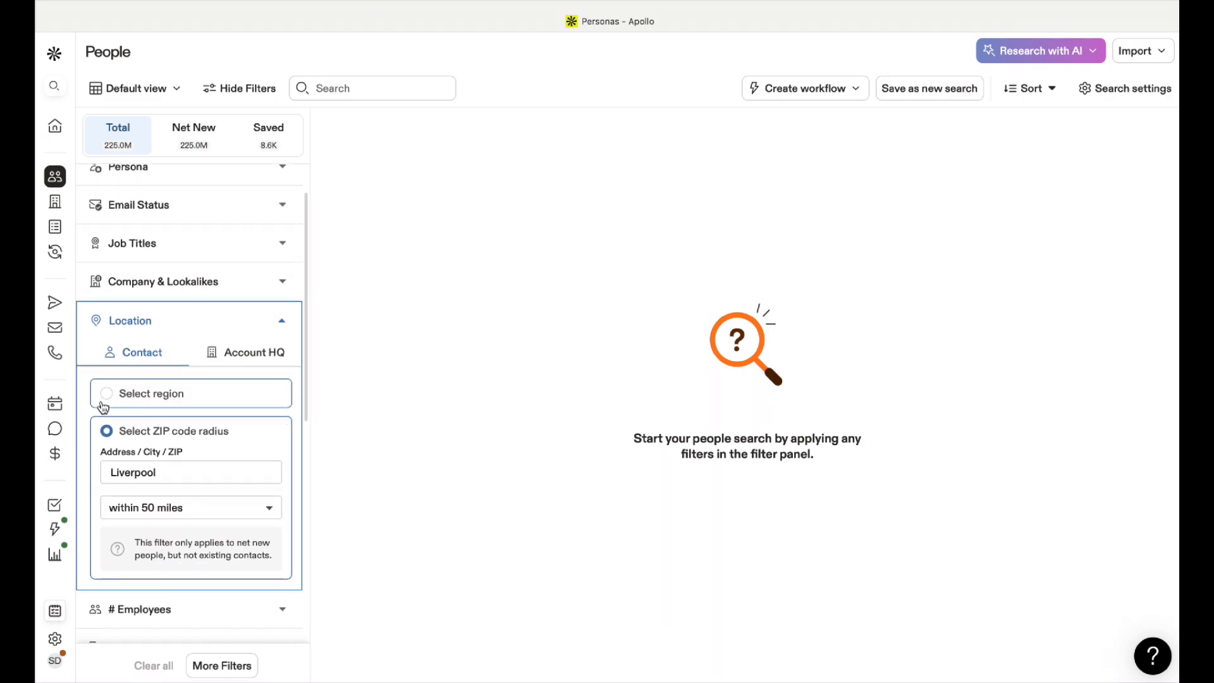
Switch Location to region and choose 'Liverpool, United Kingdom', then collapse the filter.
click(107, 393)
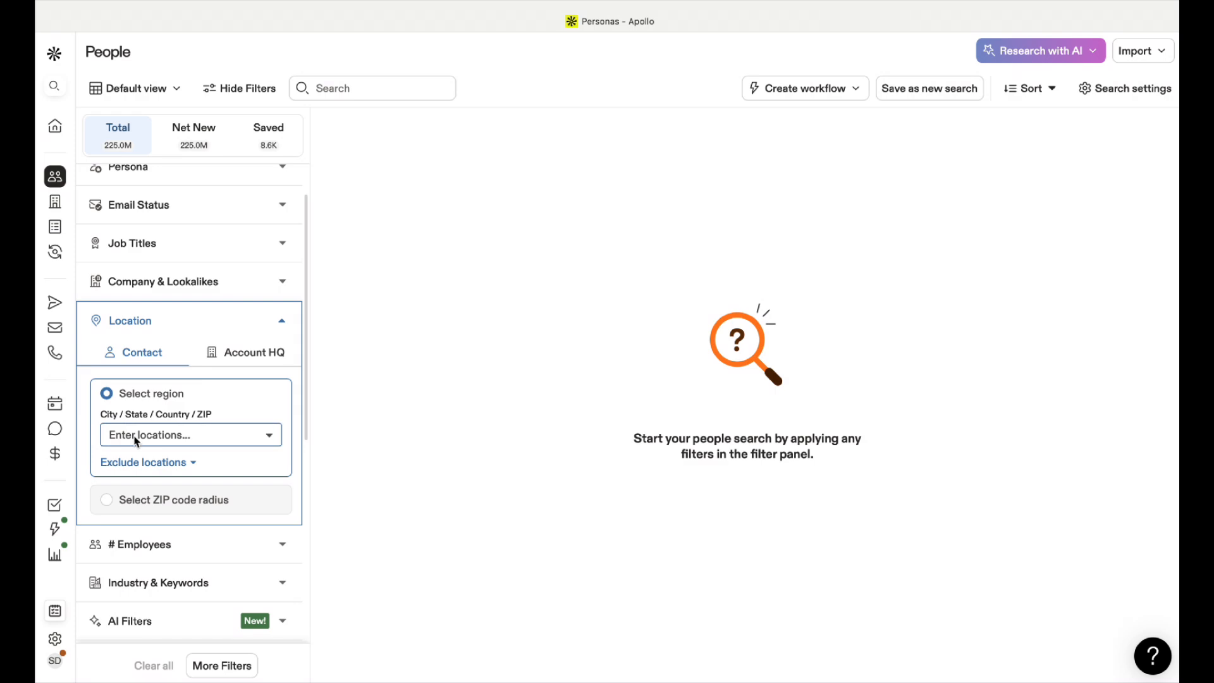
text(u)
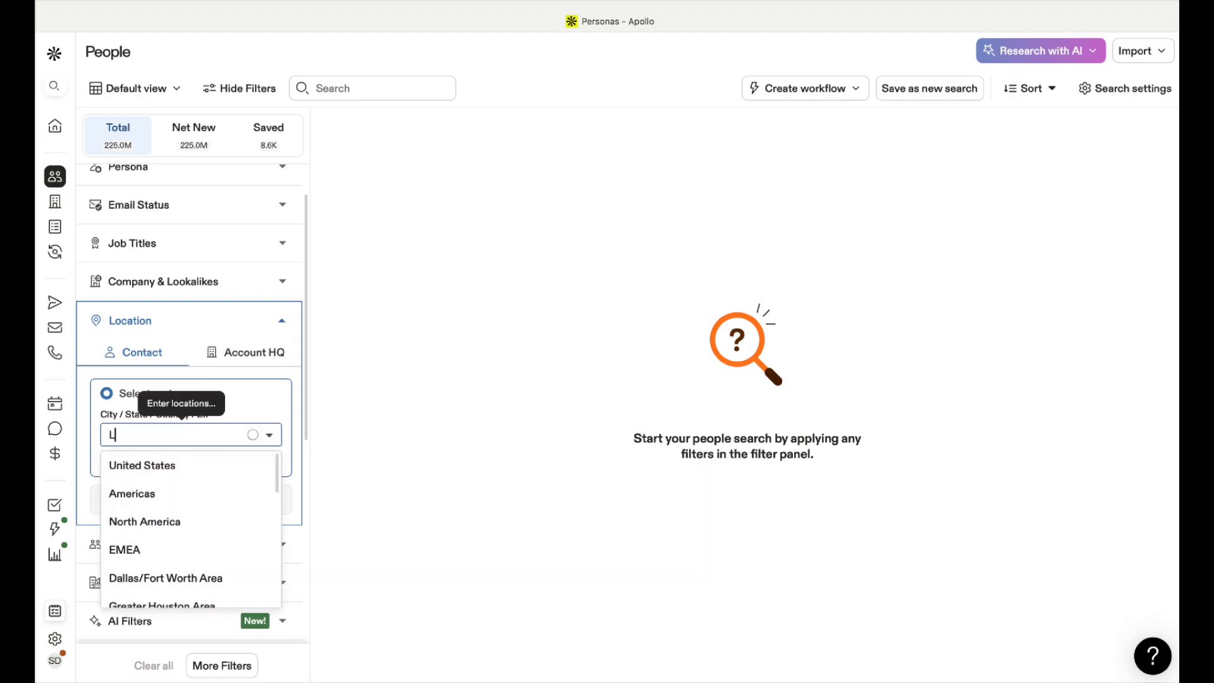
text(iverppool)
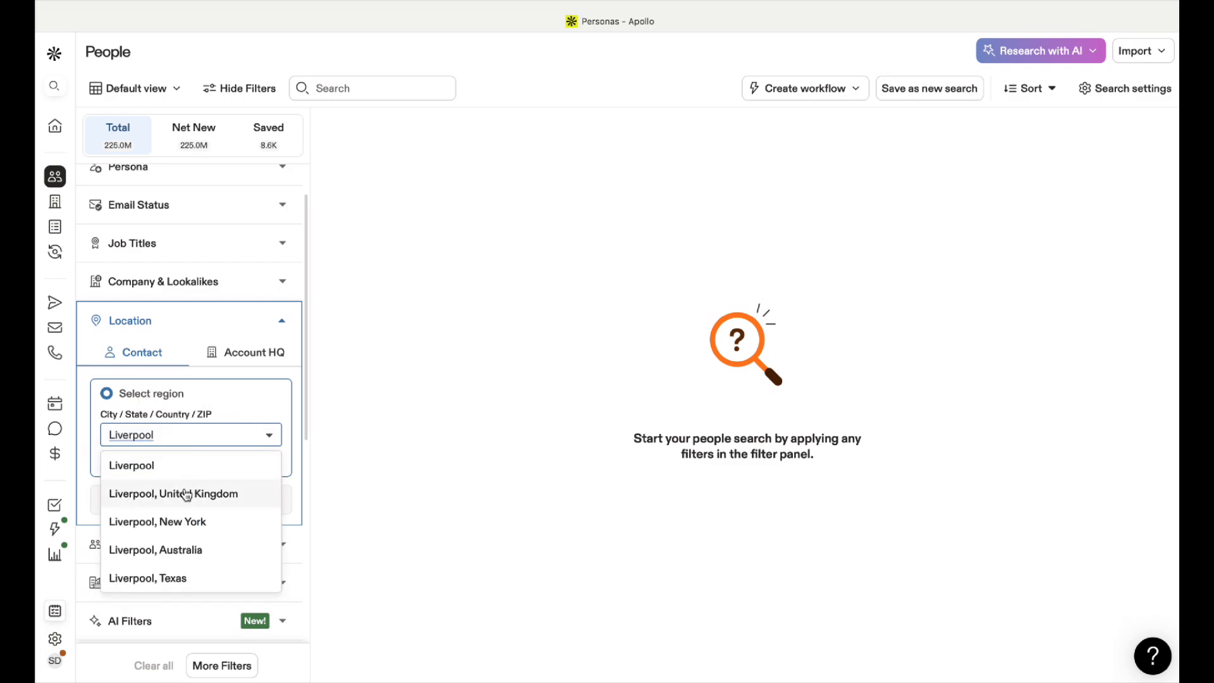
click(173, 494)
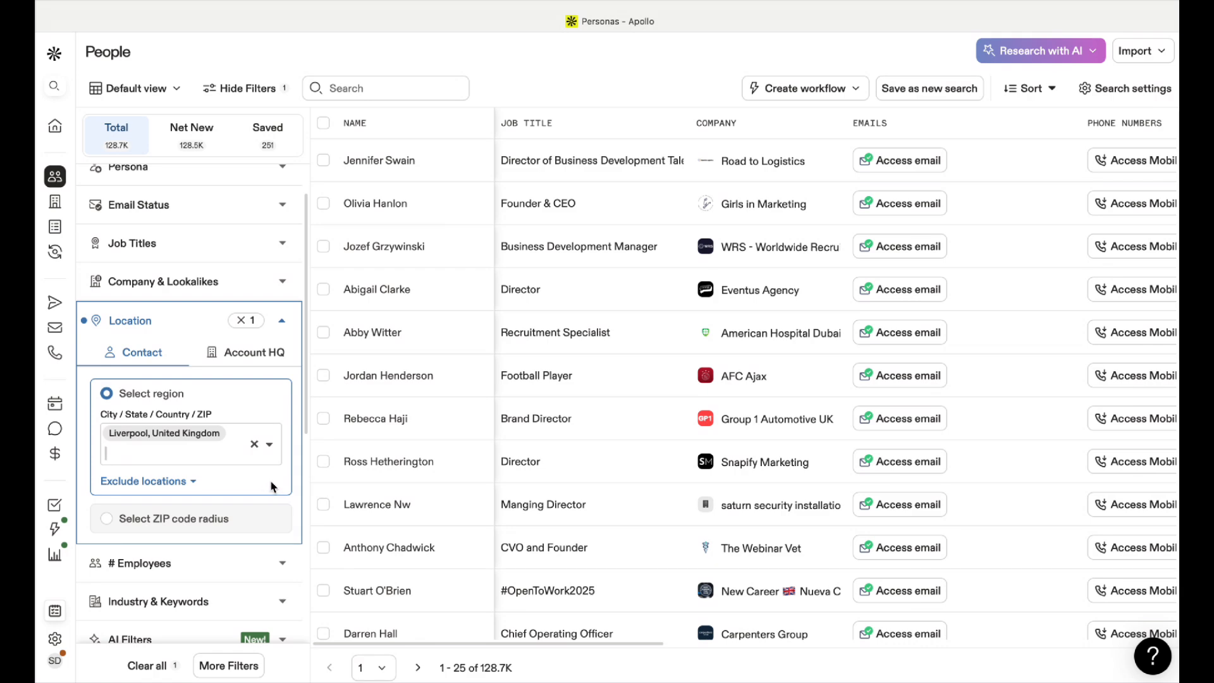
click(283, 320)
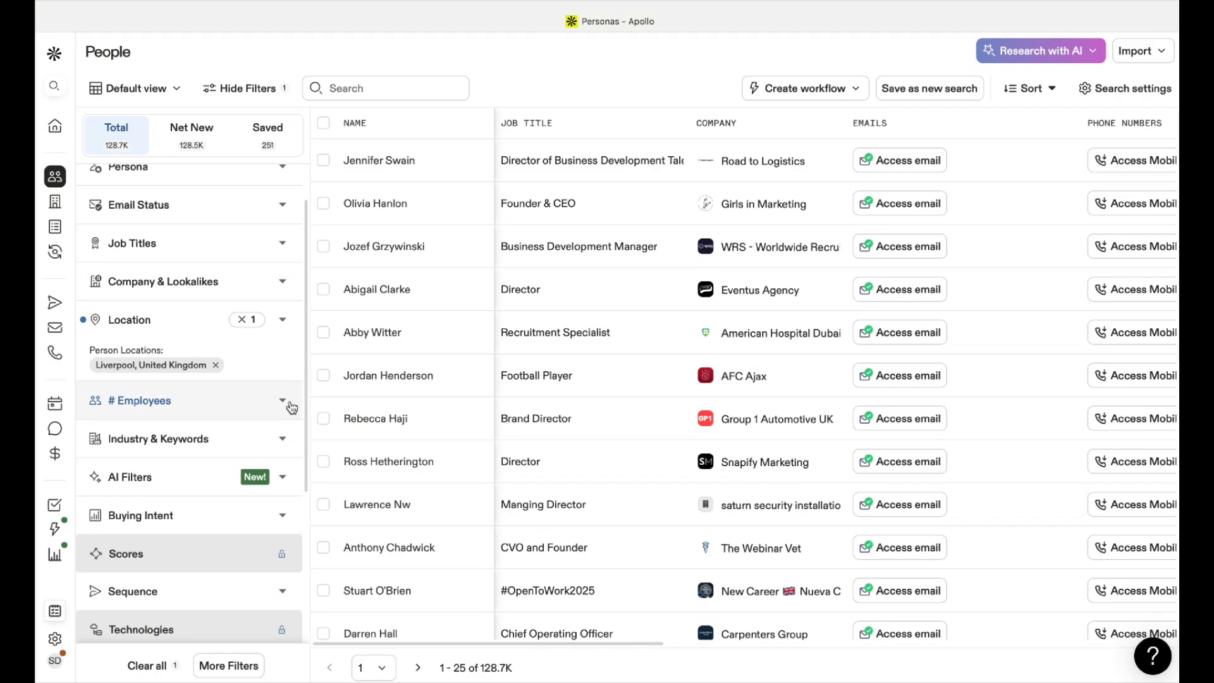
Add Automotive as the industry filter.
click(141, 401)
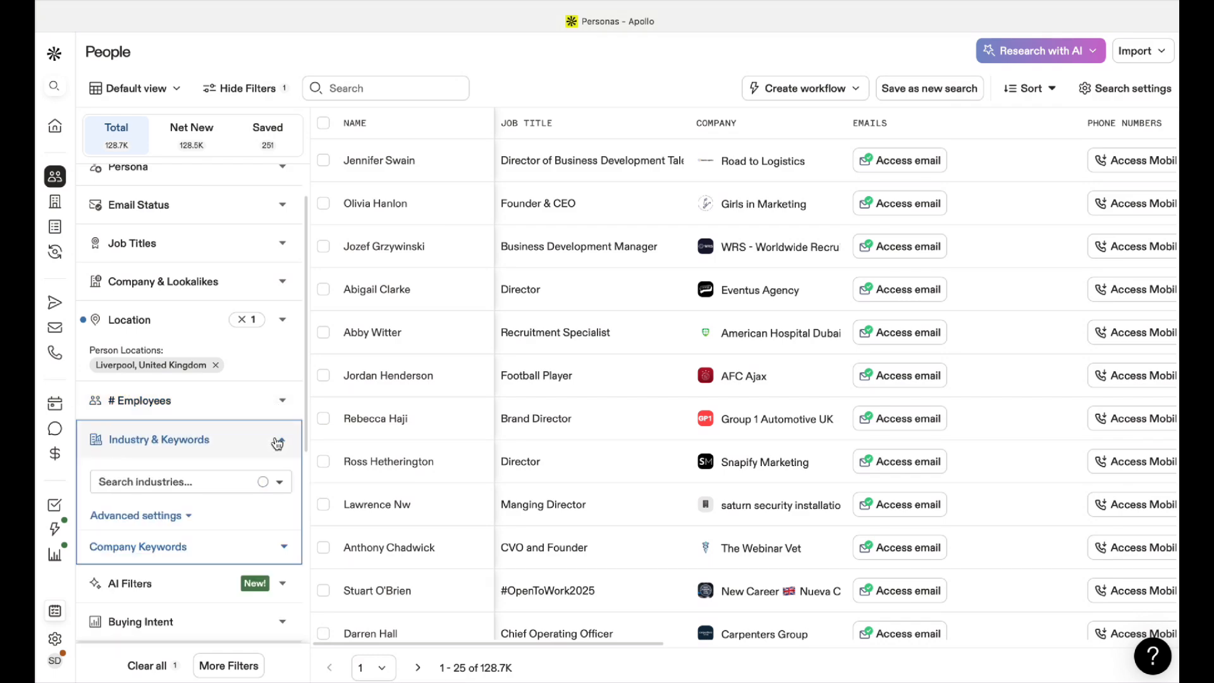
click(186, 481)
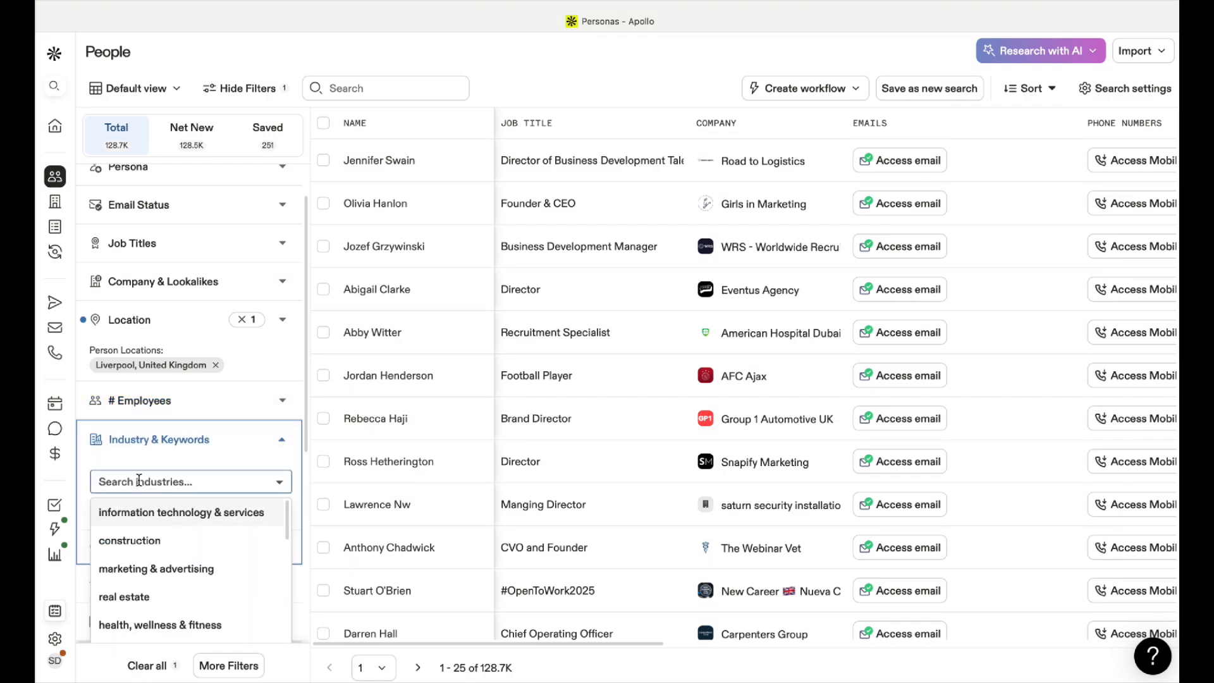
text(automo)
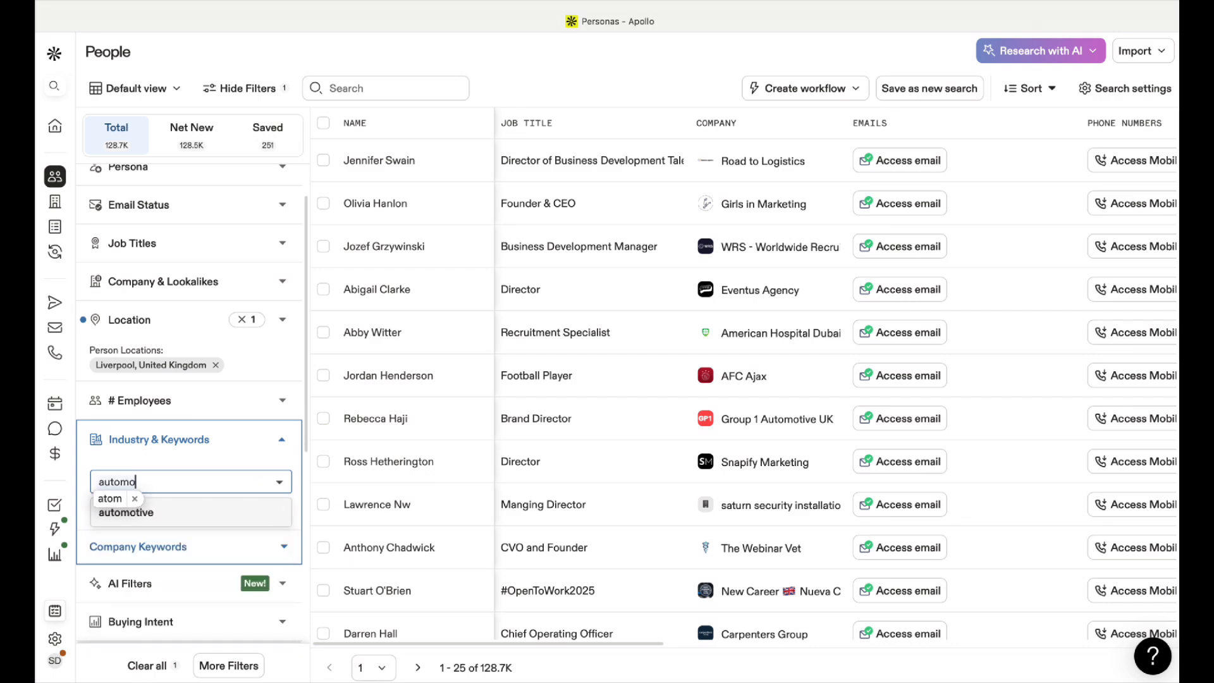
click(125, 511)
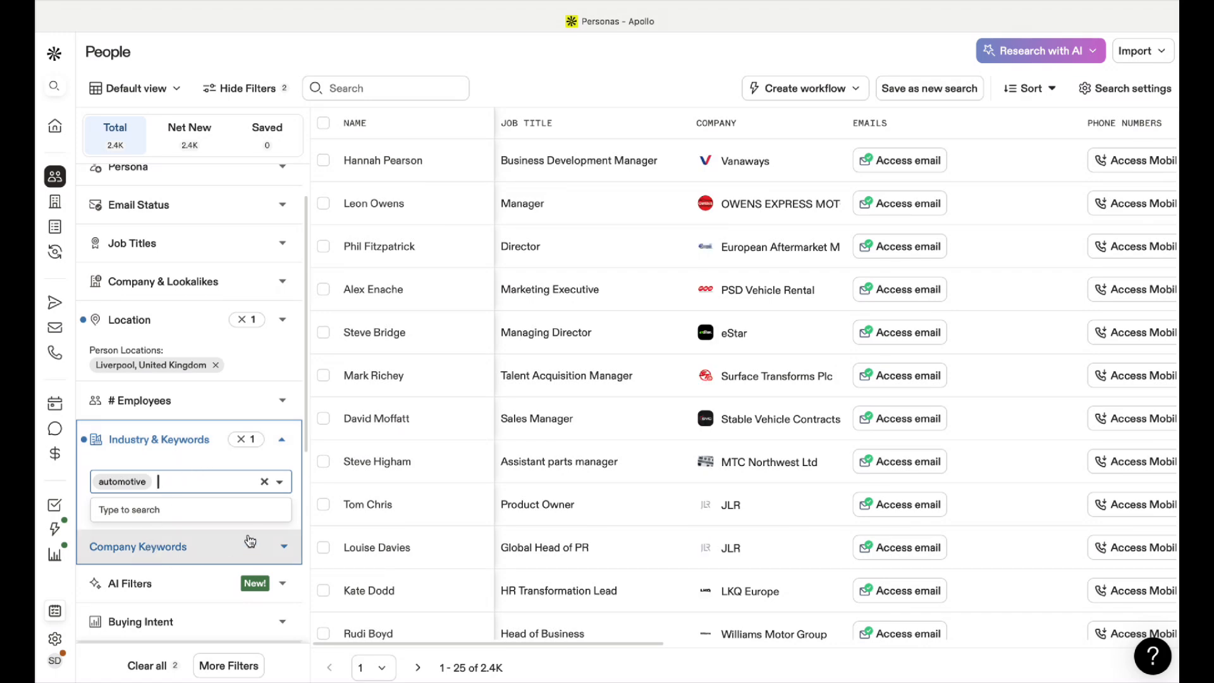
Add company keywords 'showroom' and 'classic cars'.
click(138, 546)
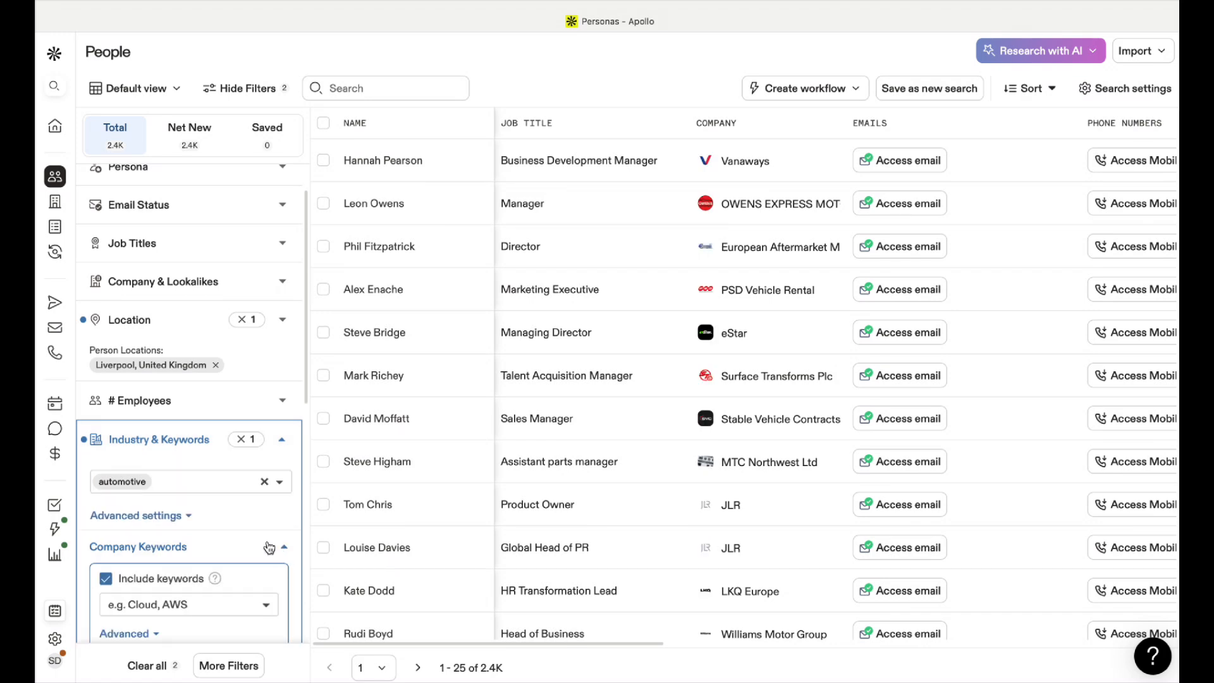
scroll(down, 3)
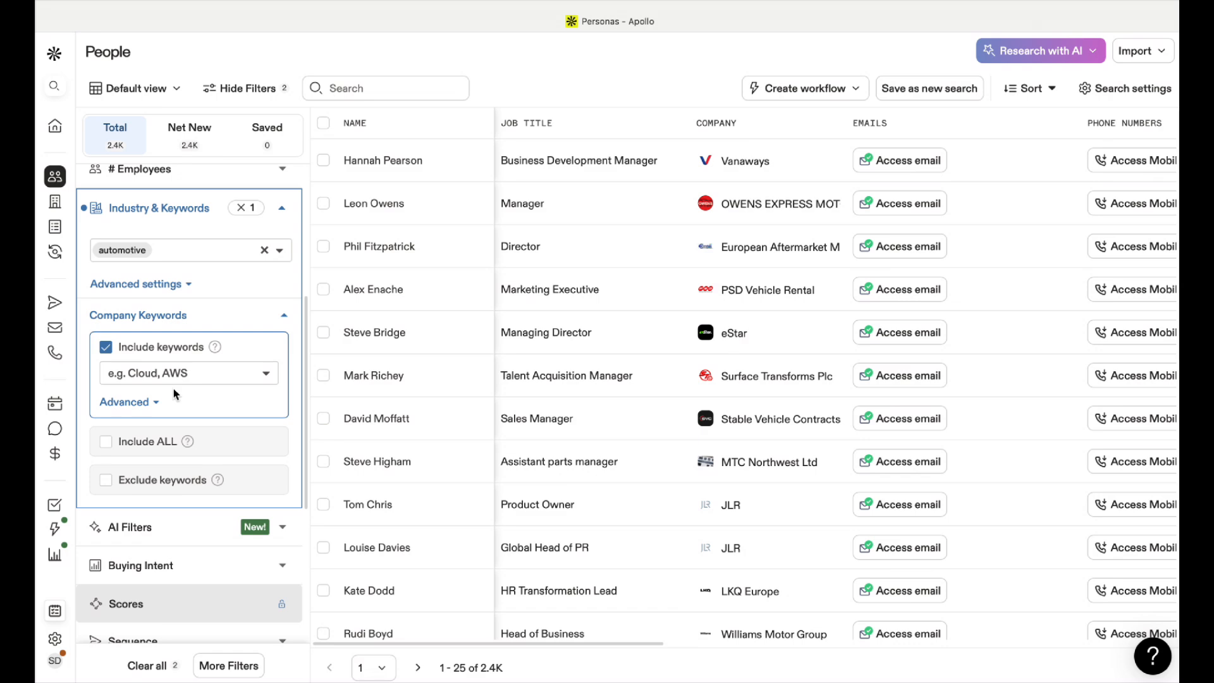
click(186, 372)
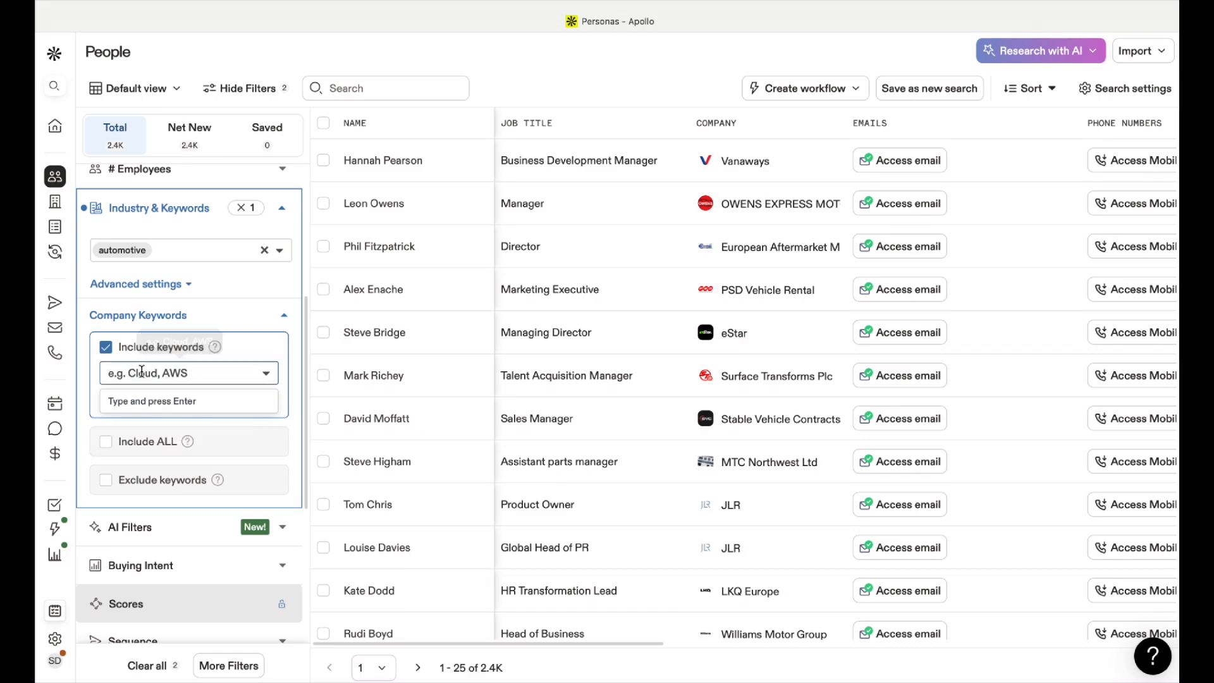
text(s)
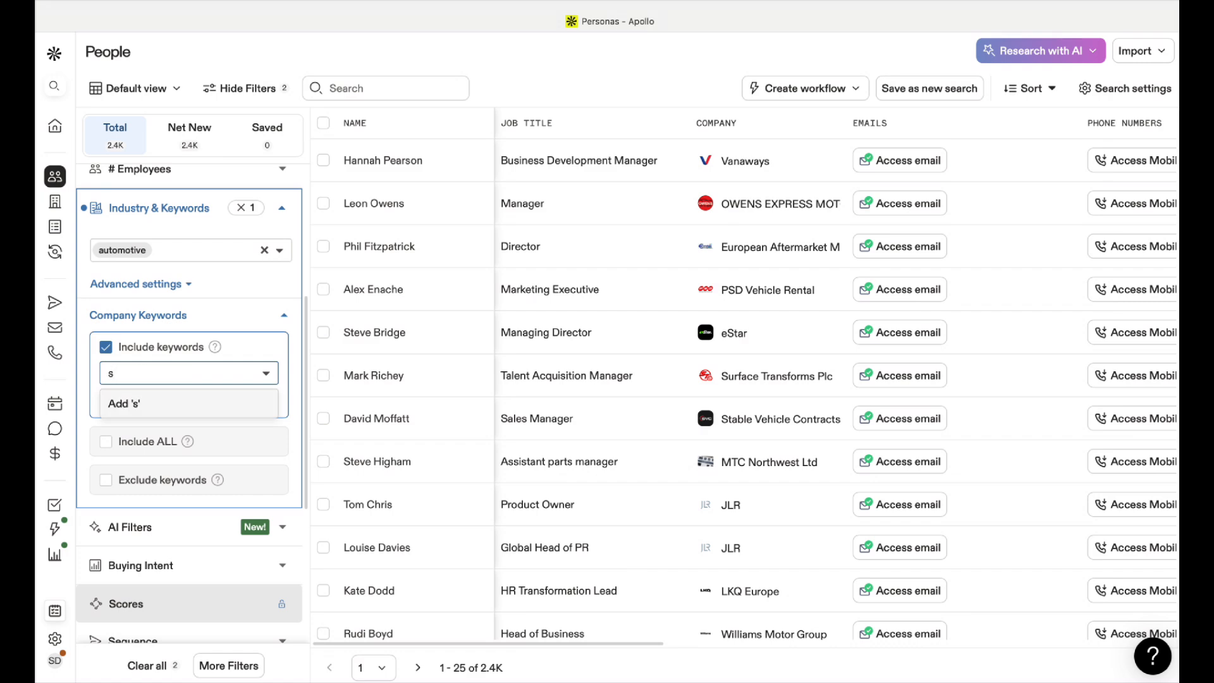
text(howroom)
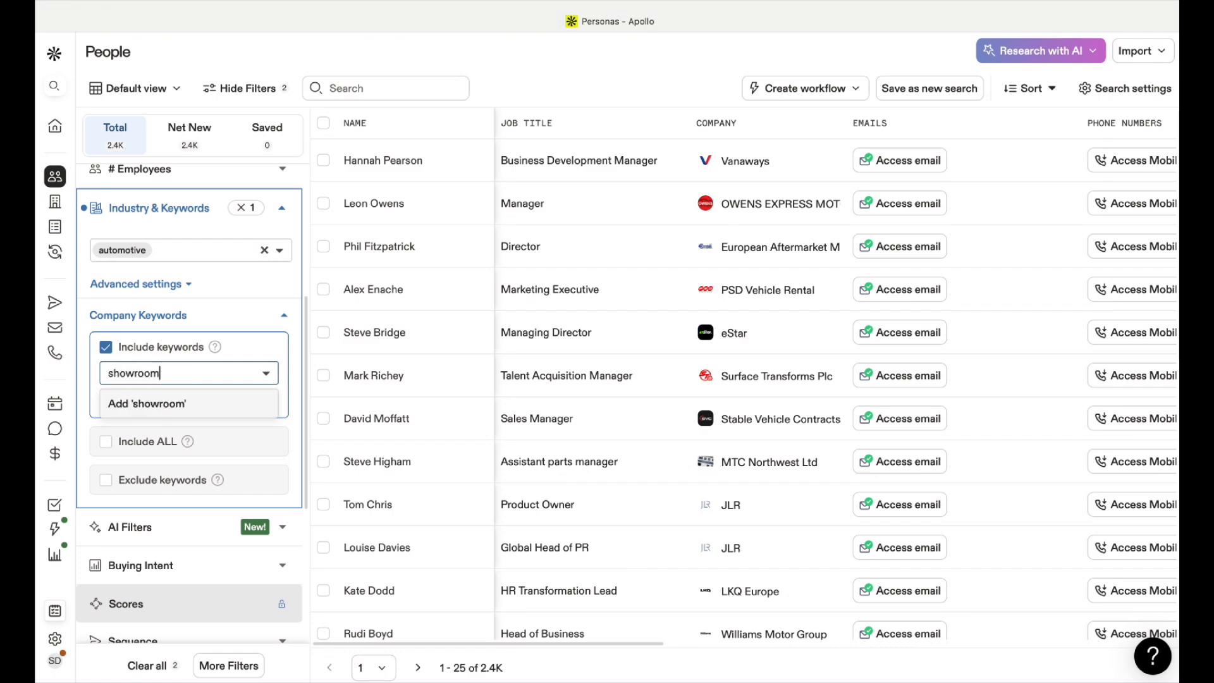
click(146, 404)
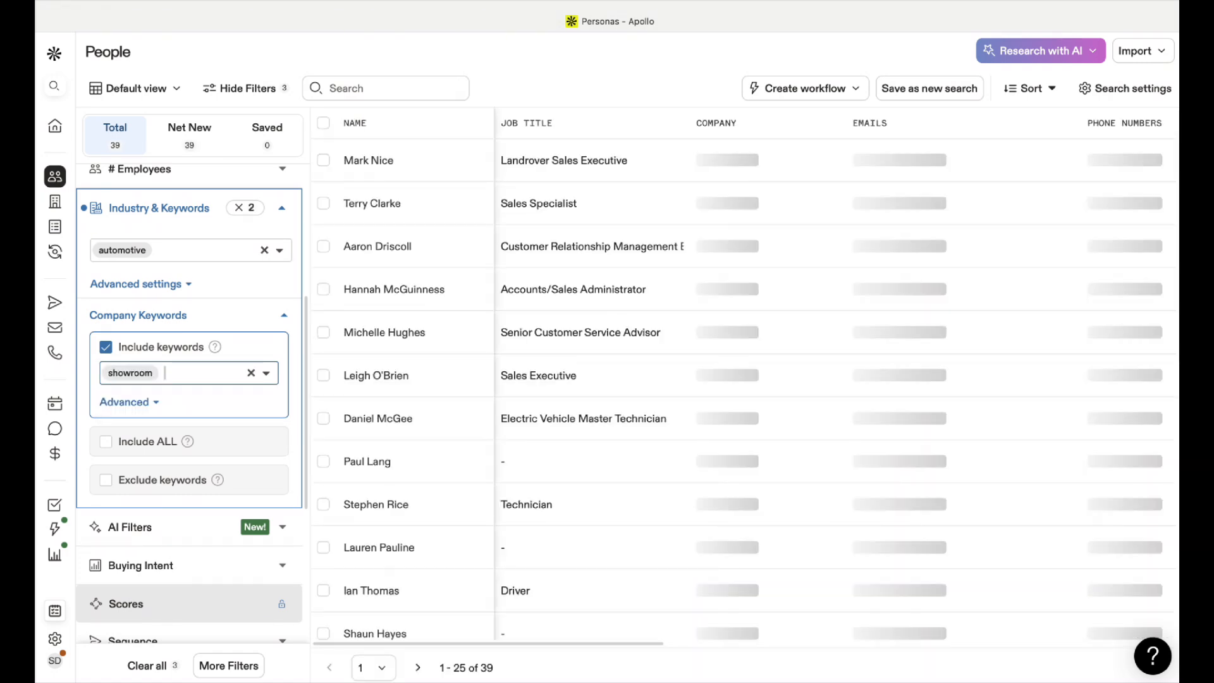
text(classic cars)
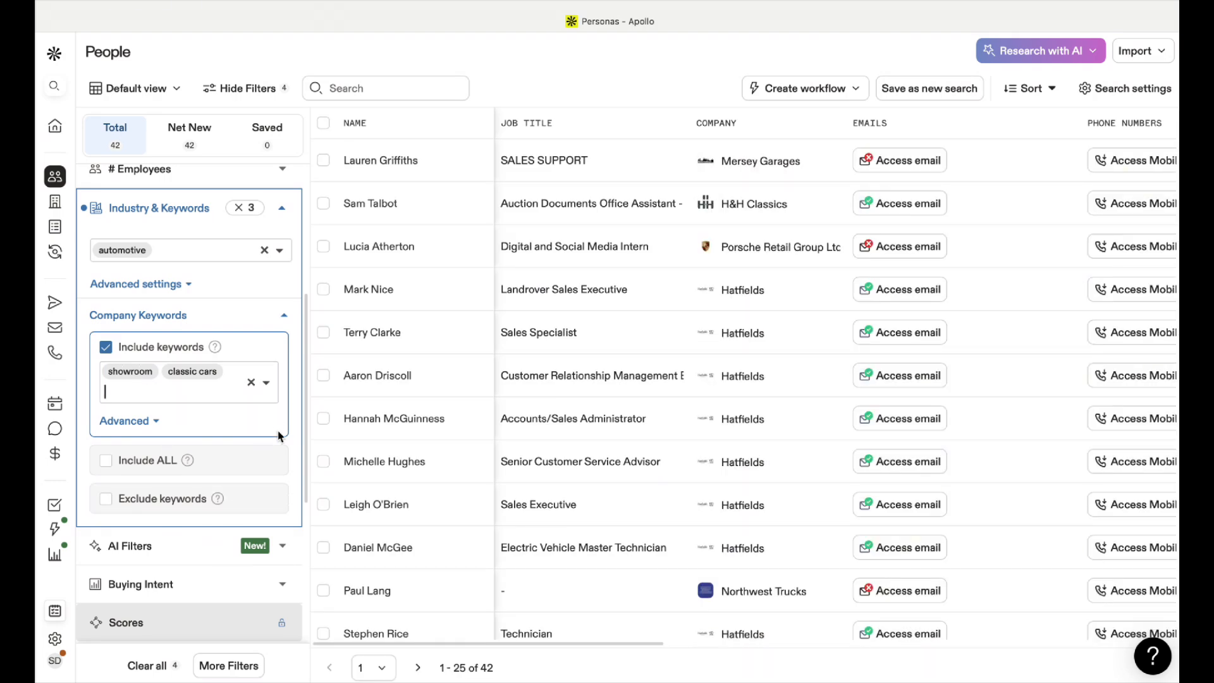
mouse_move(279, 438)
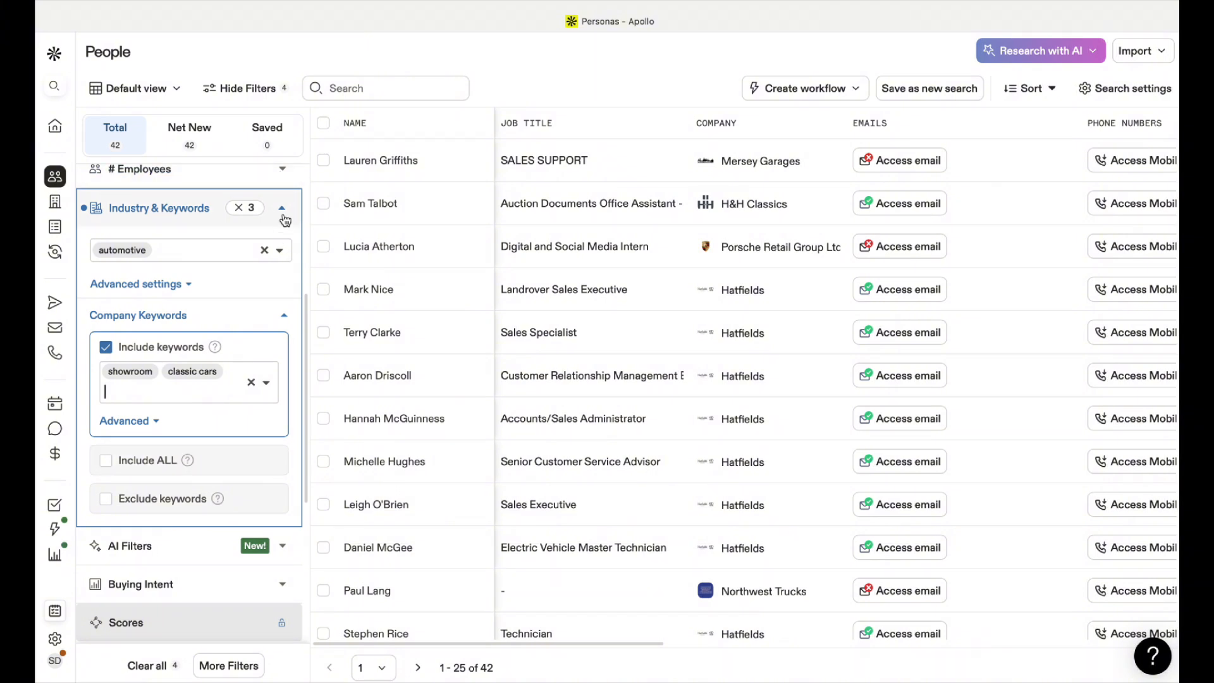
Collapse Industry & Keywords and browse the AI Filters and Buying Intent sections.
click(282, 210)
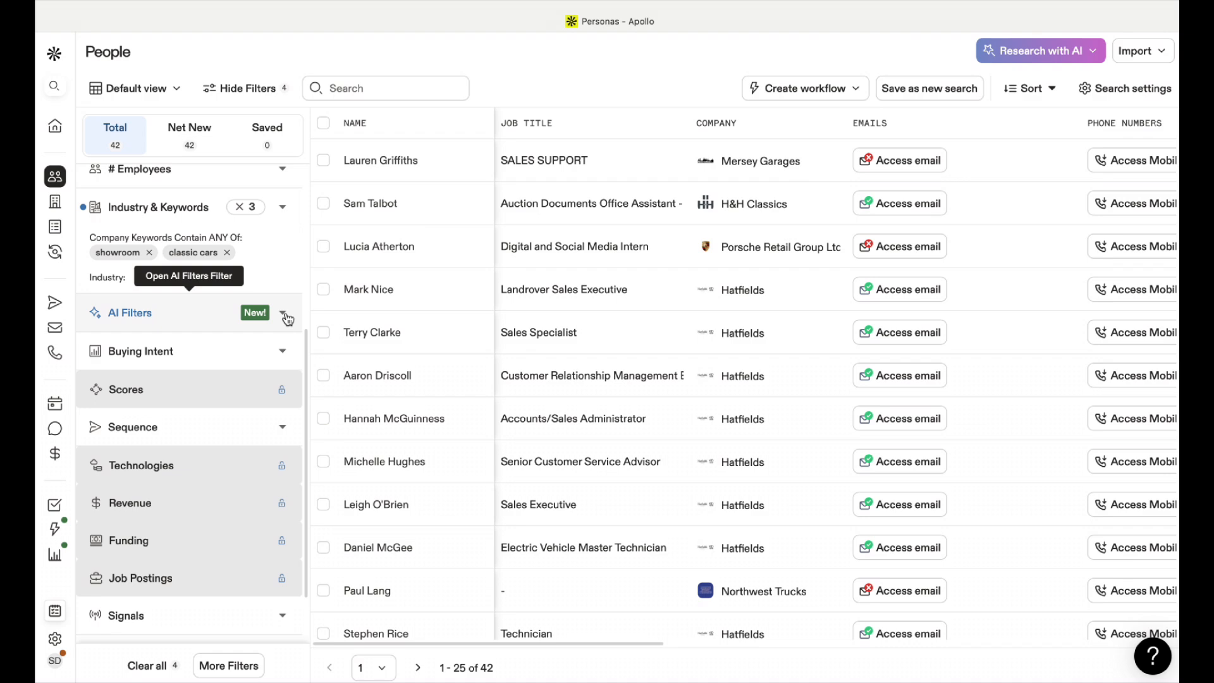
click(286, 318)
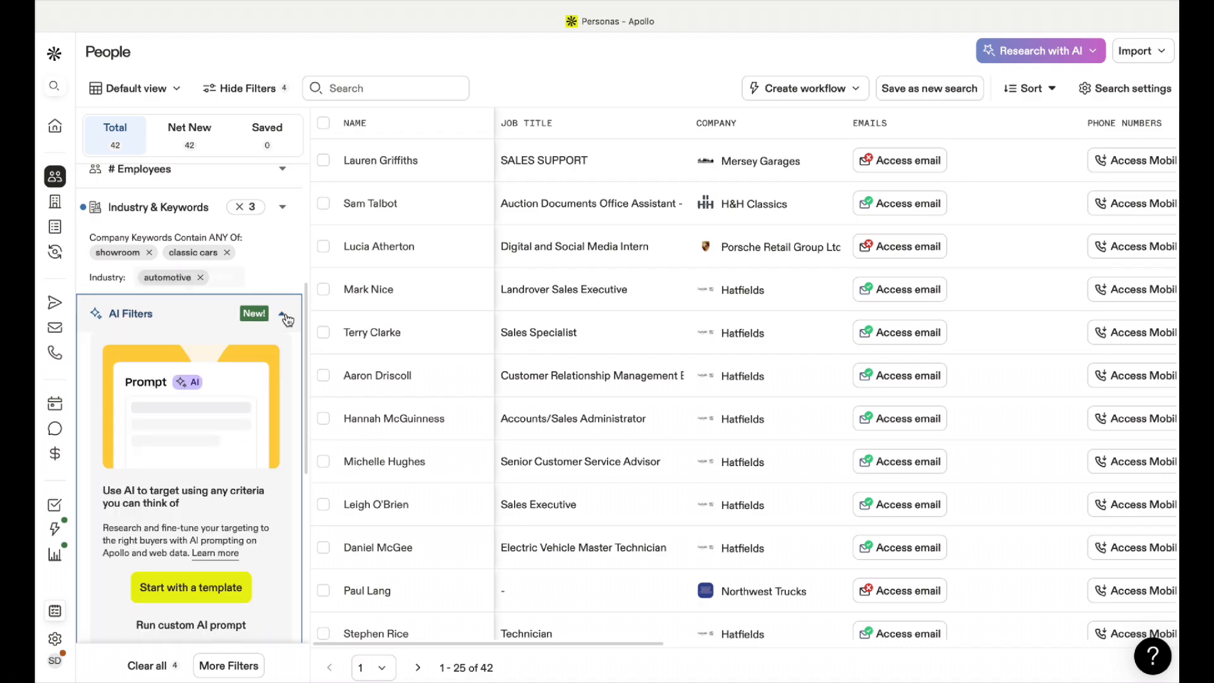
click(285, 317)
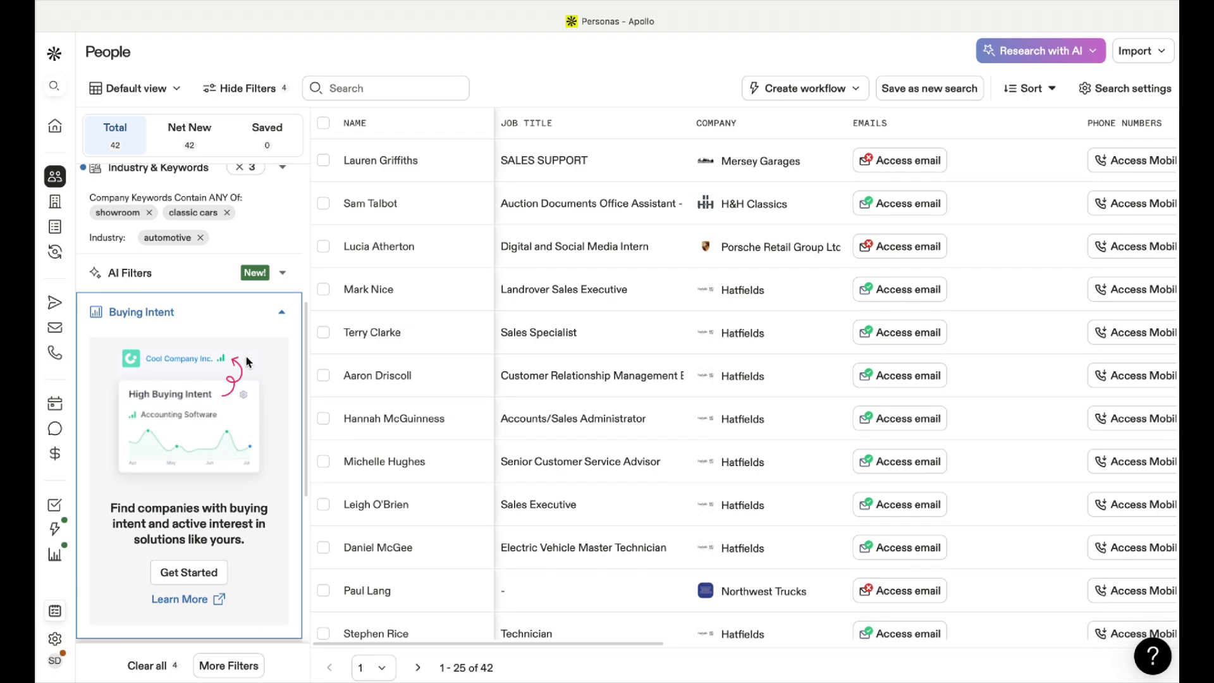
click(283, 311)
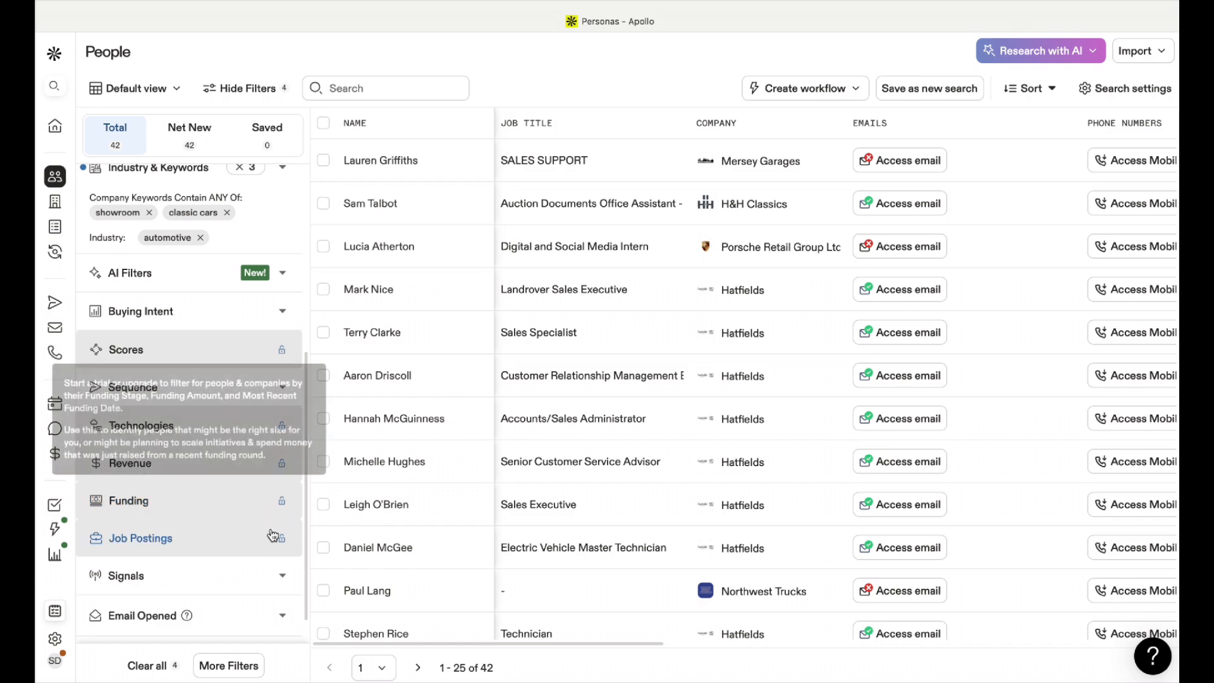
scroll(down, 3)
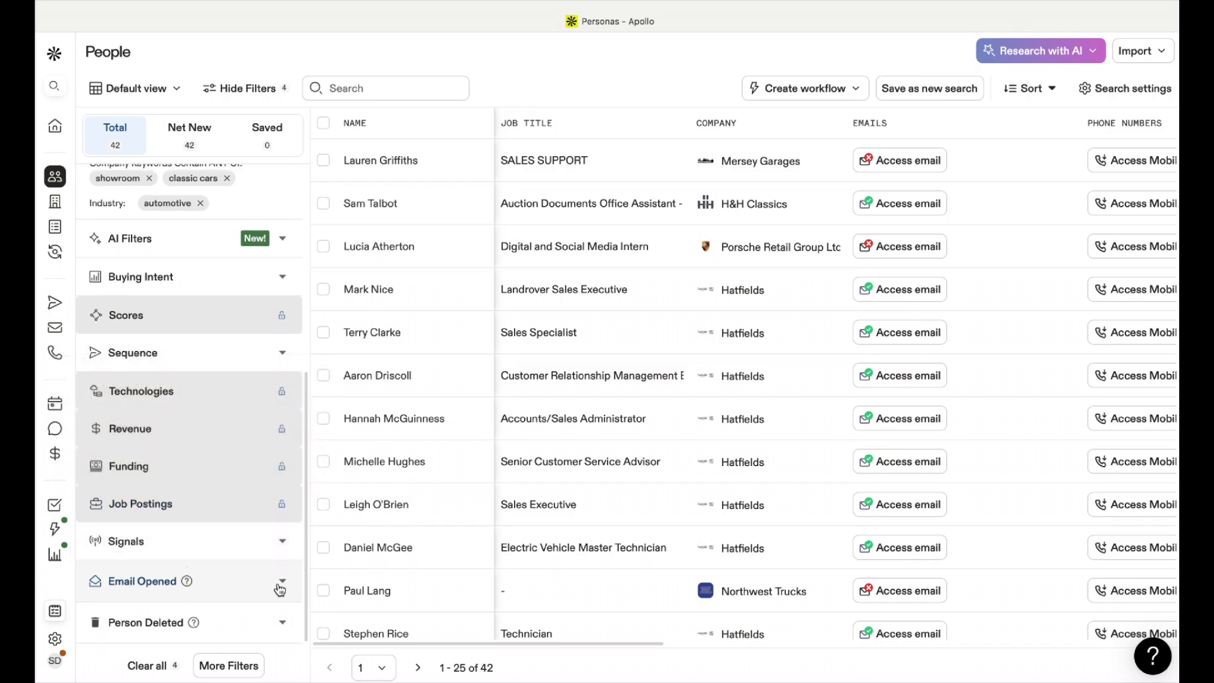
click(279, 584)
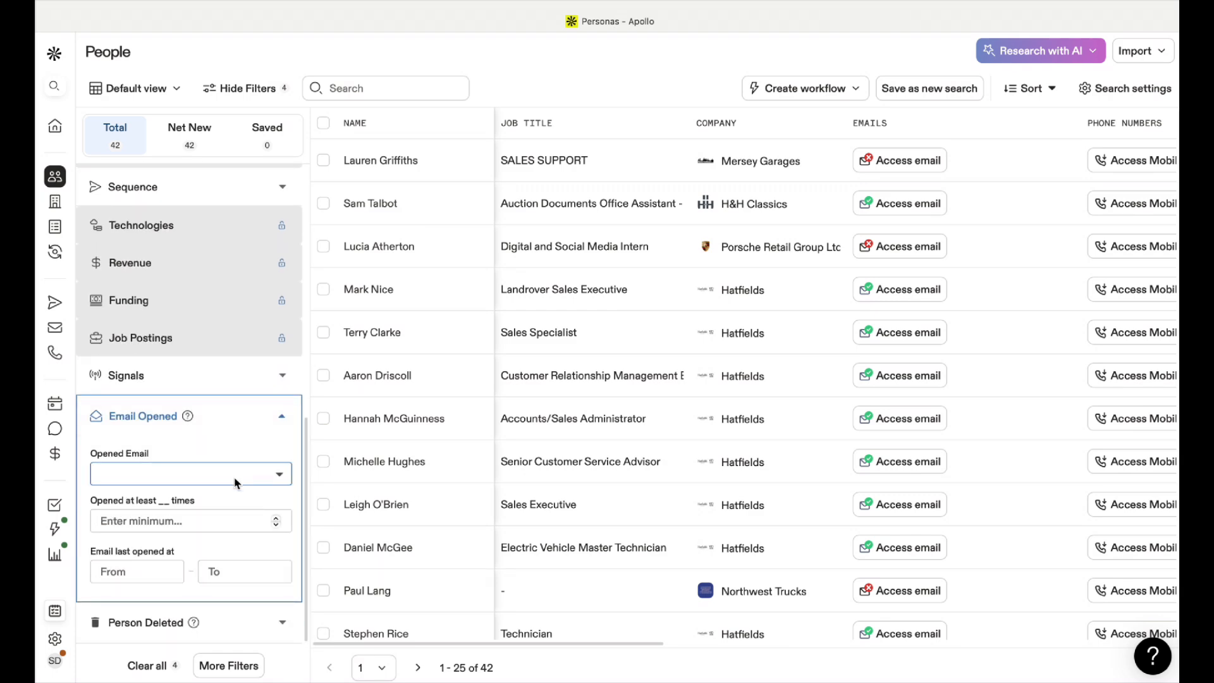
click(189, 474)
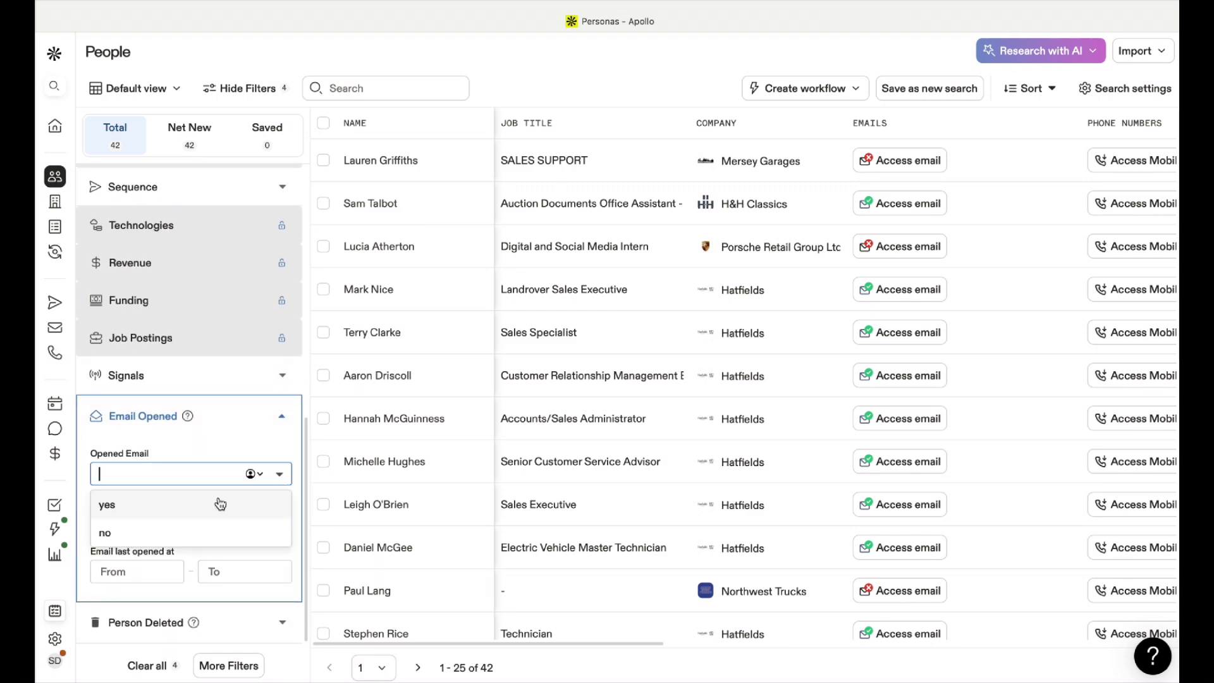
click(107, 504)
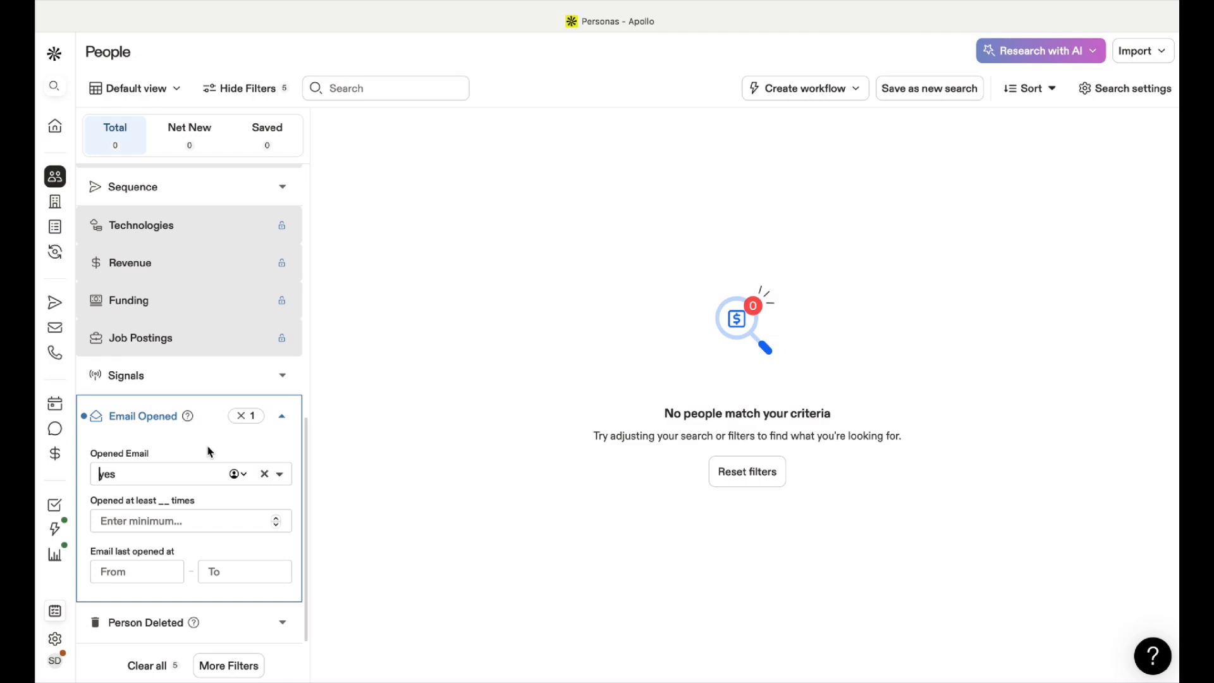
mouse_move(281, 480)
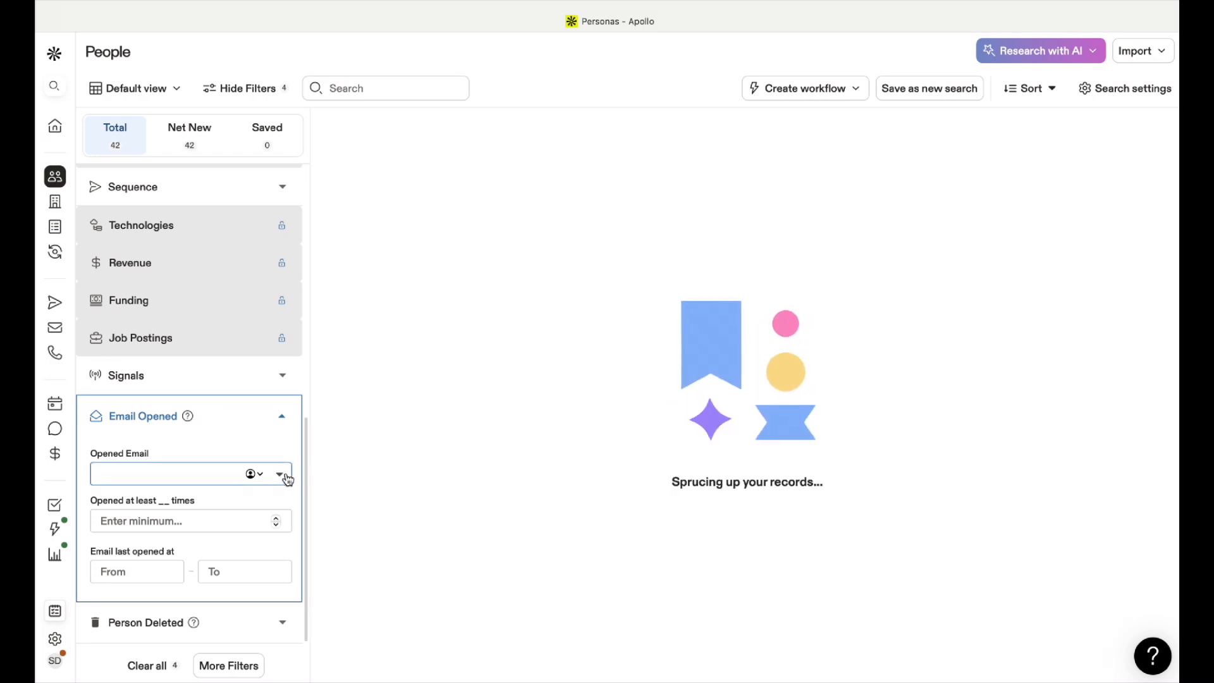
click(178, 474)
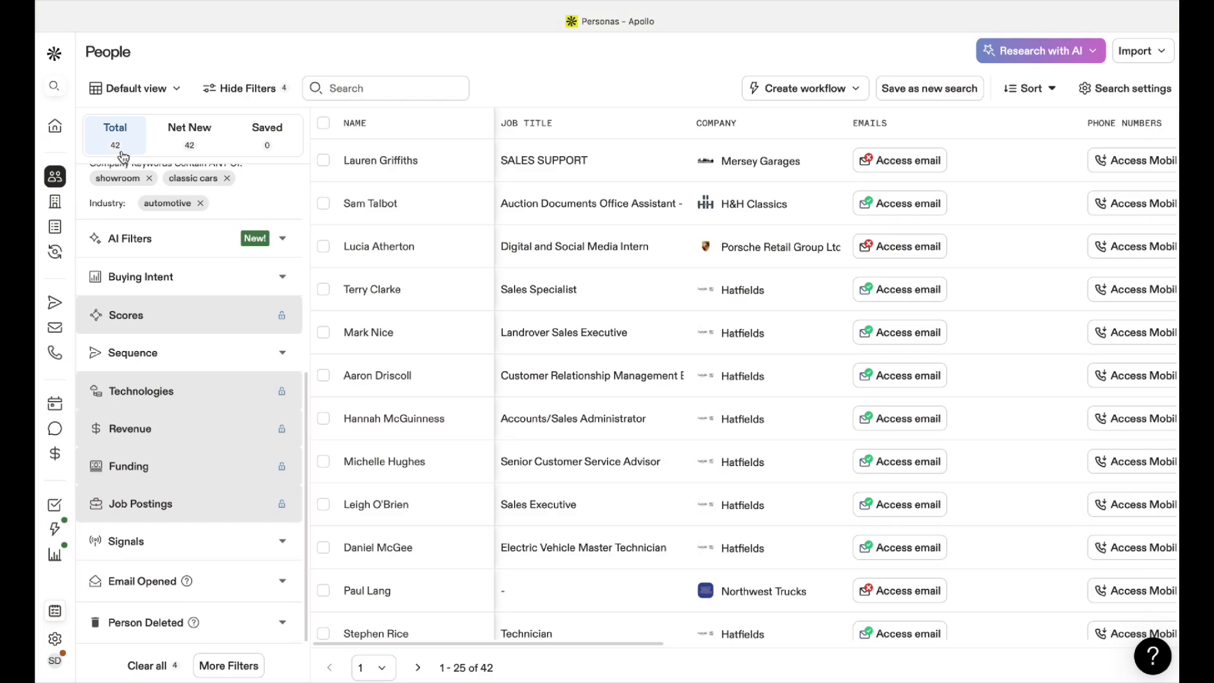
Select all 25 people on the first results page via 'Select this page'.
scroll(down, 3)
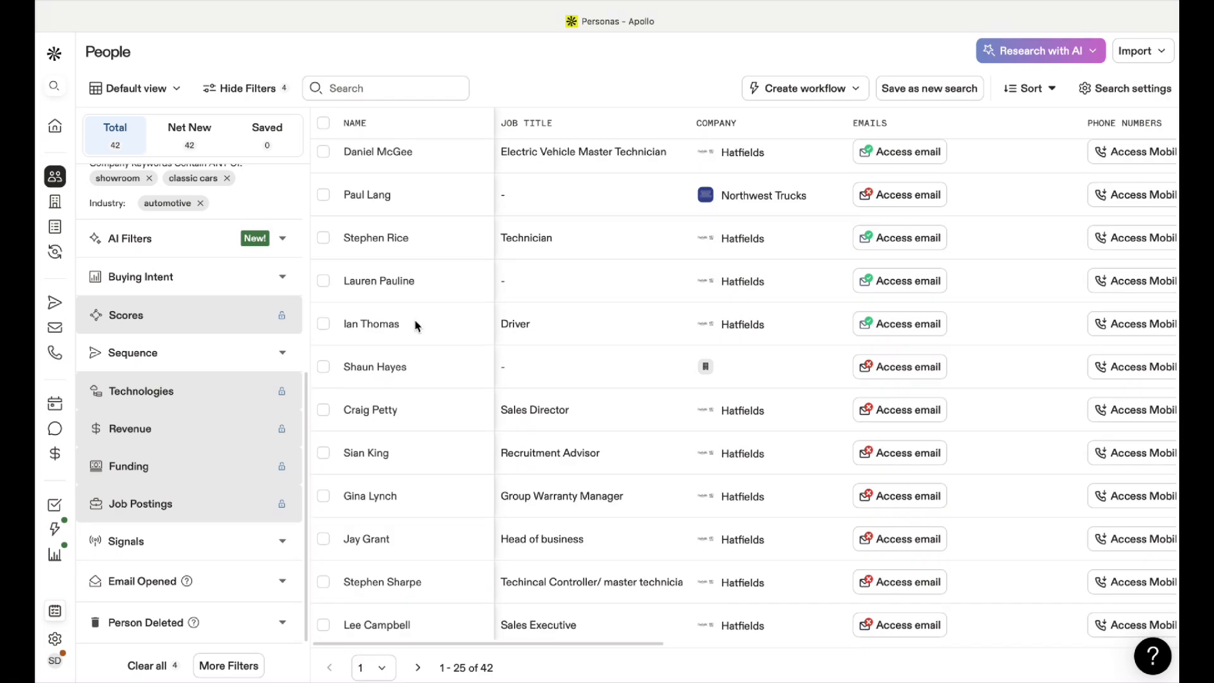
scroll(down, 3)
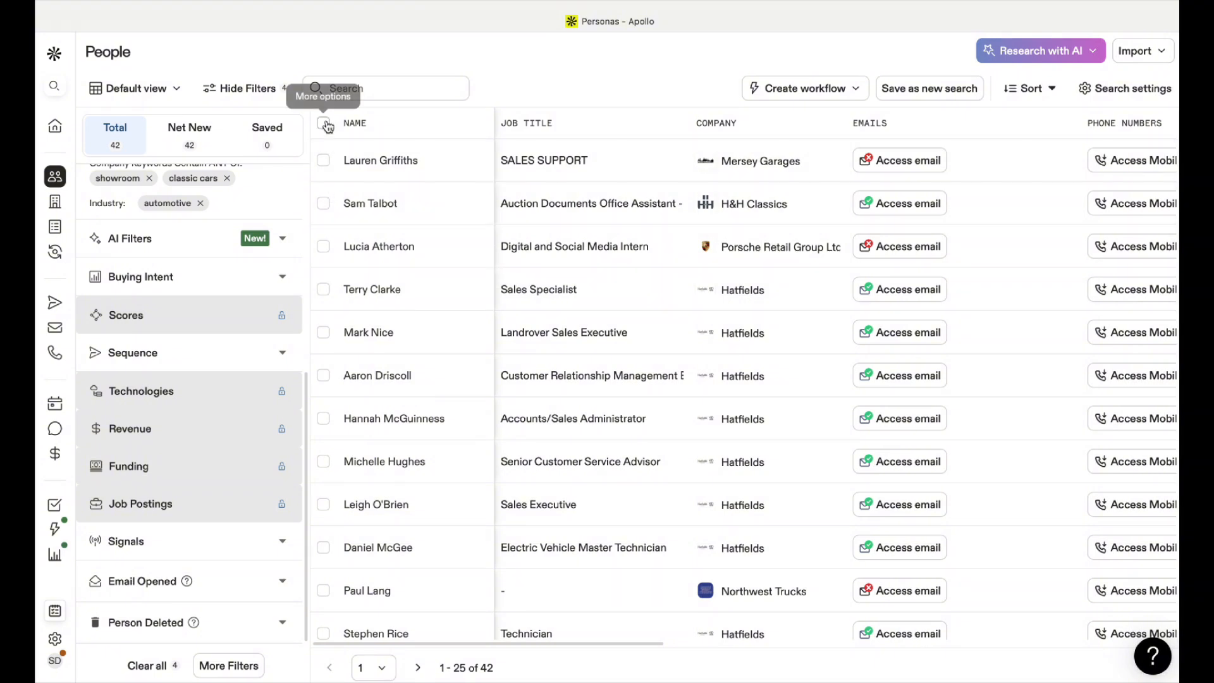
click(325, 125)
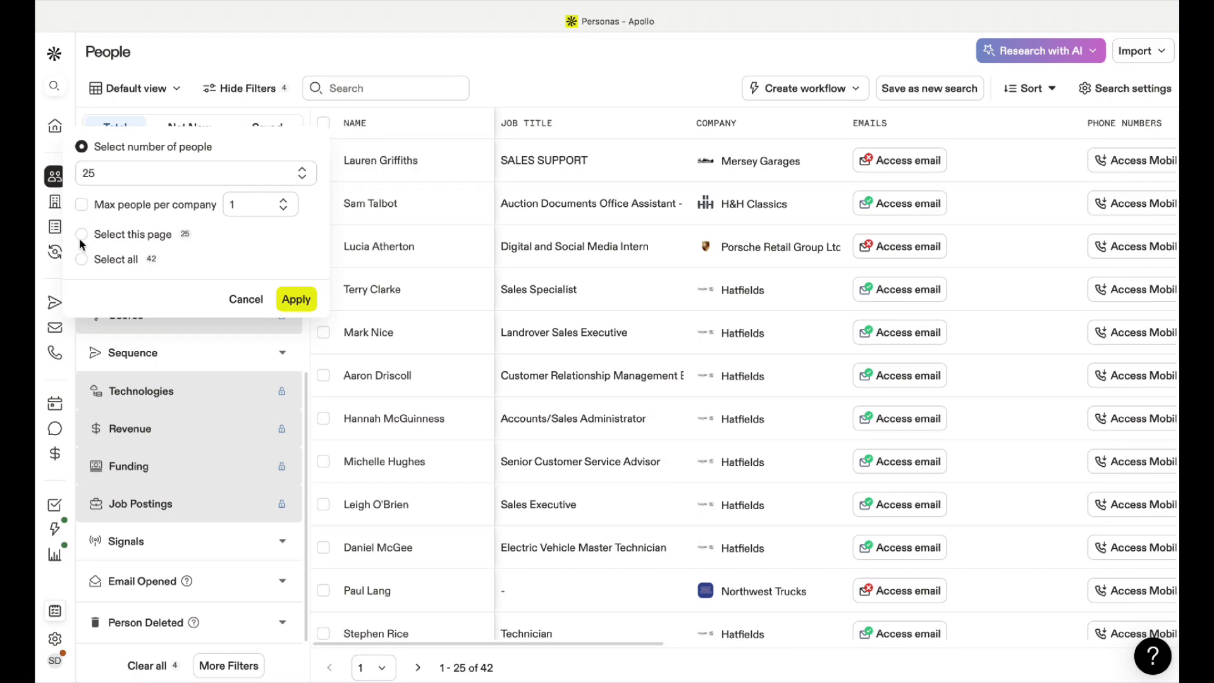
click(83, 235)
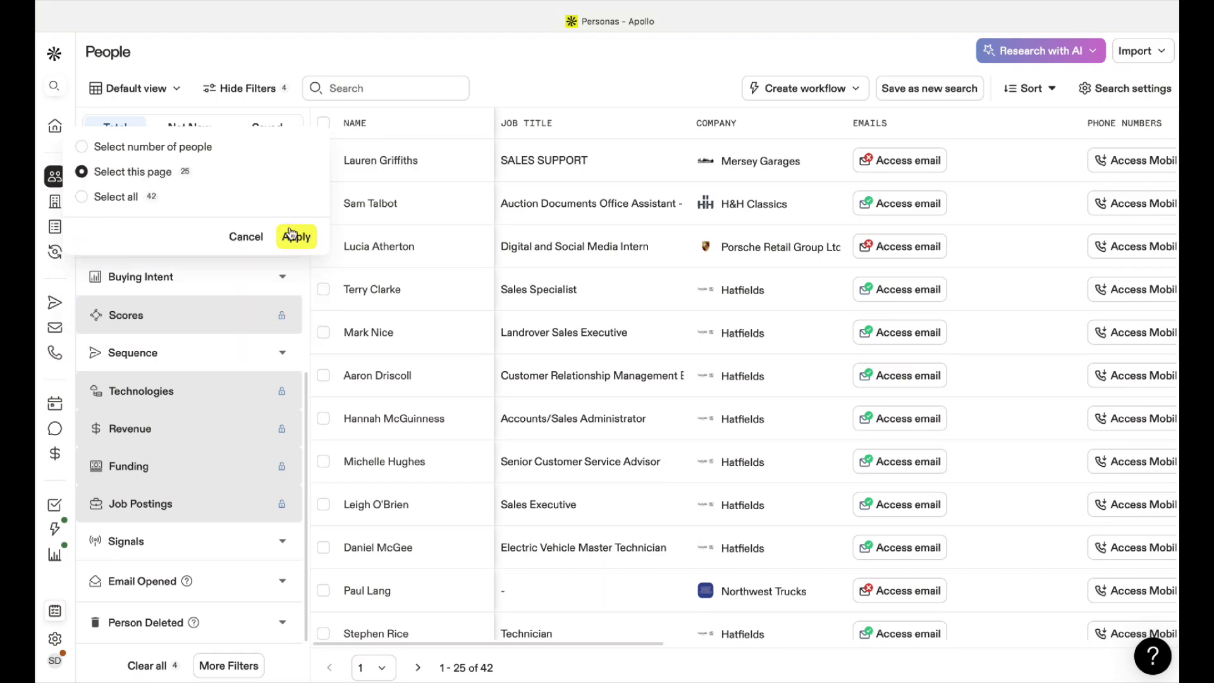
click(296, 236)
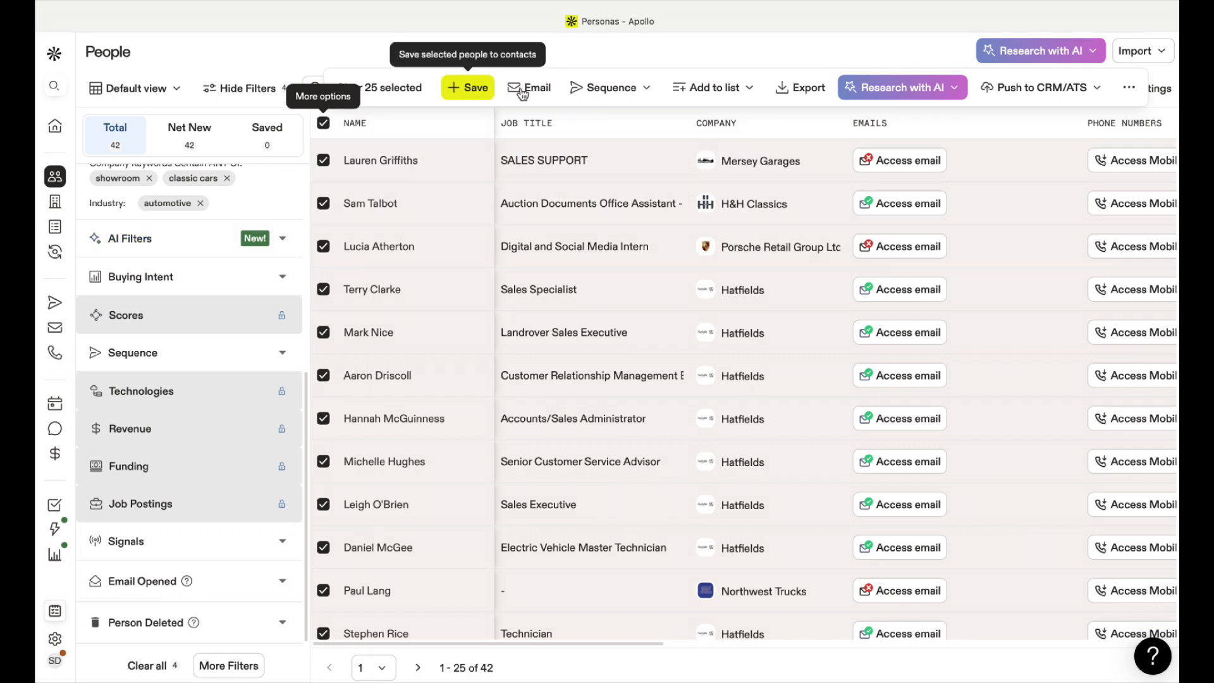
mouse_move(806, 88)
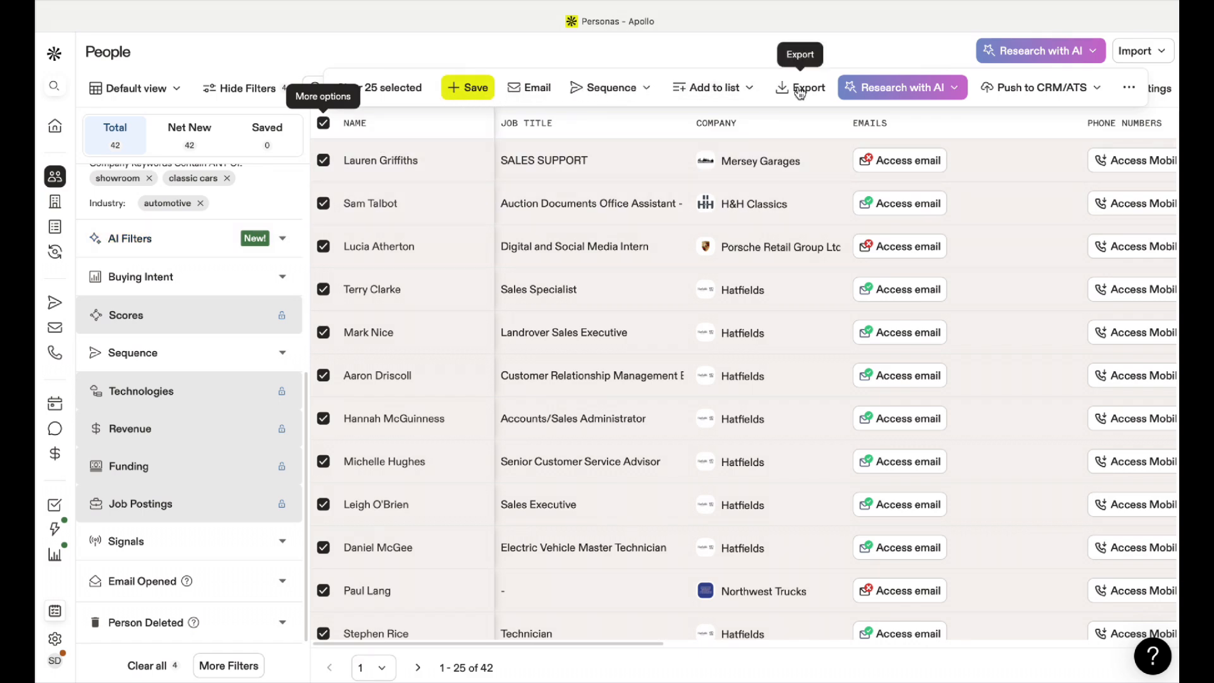
Export the selected people and continue past the email access summary to CSV options.
click(810, 87)
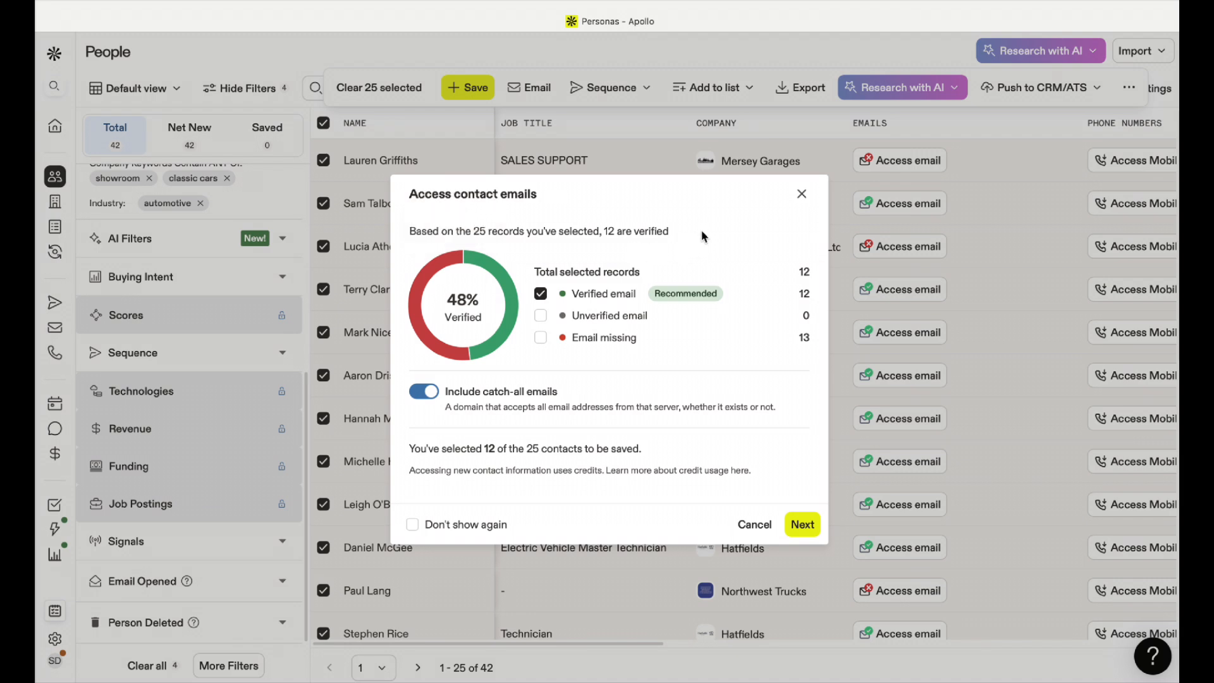
mouse_move(658, 363)
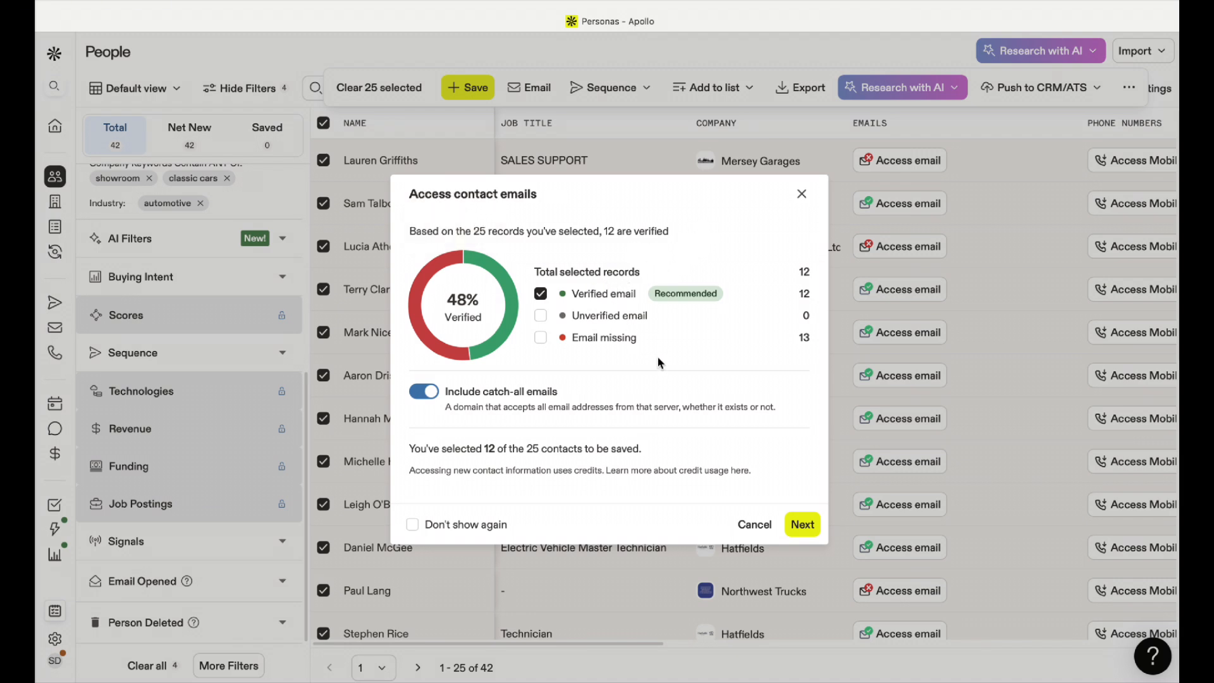
mouse_move(659, 354)
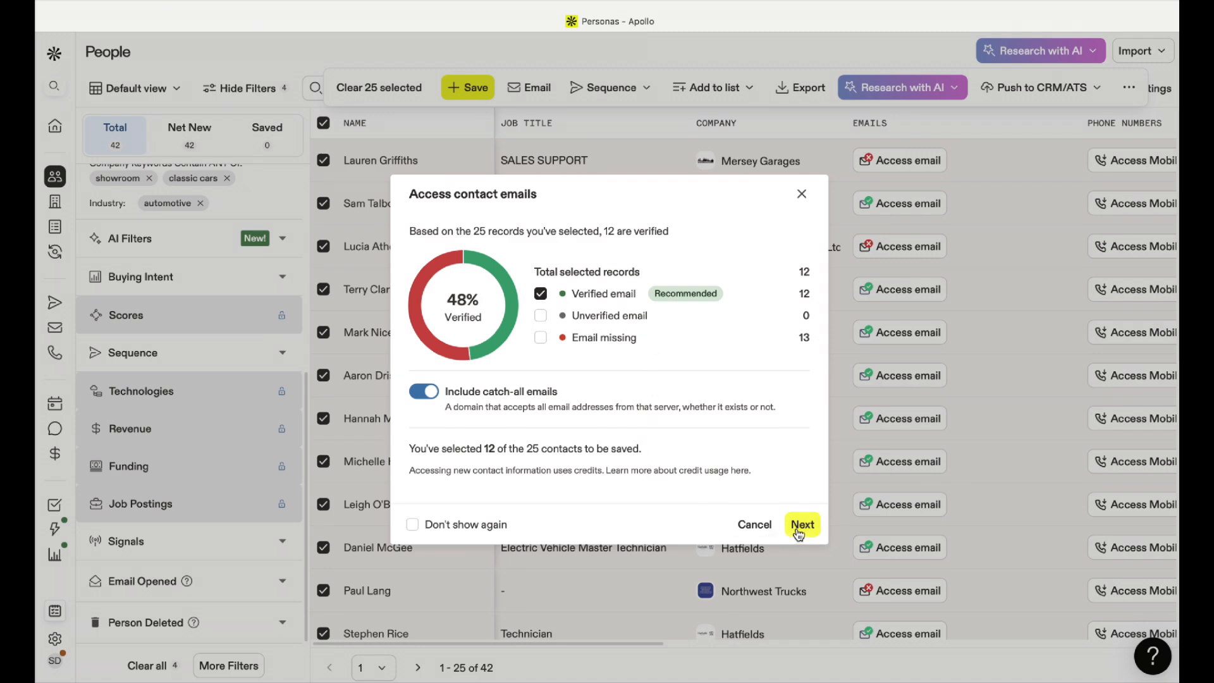
click(802, 524)
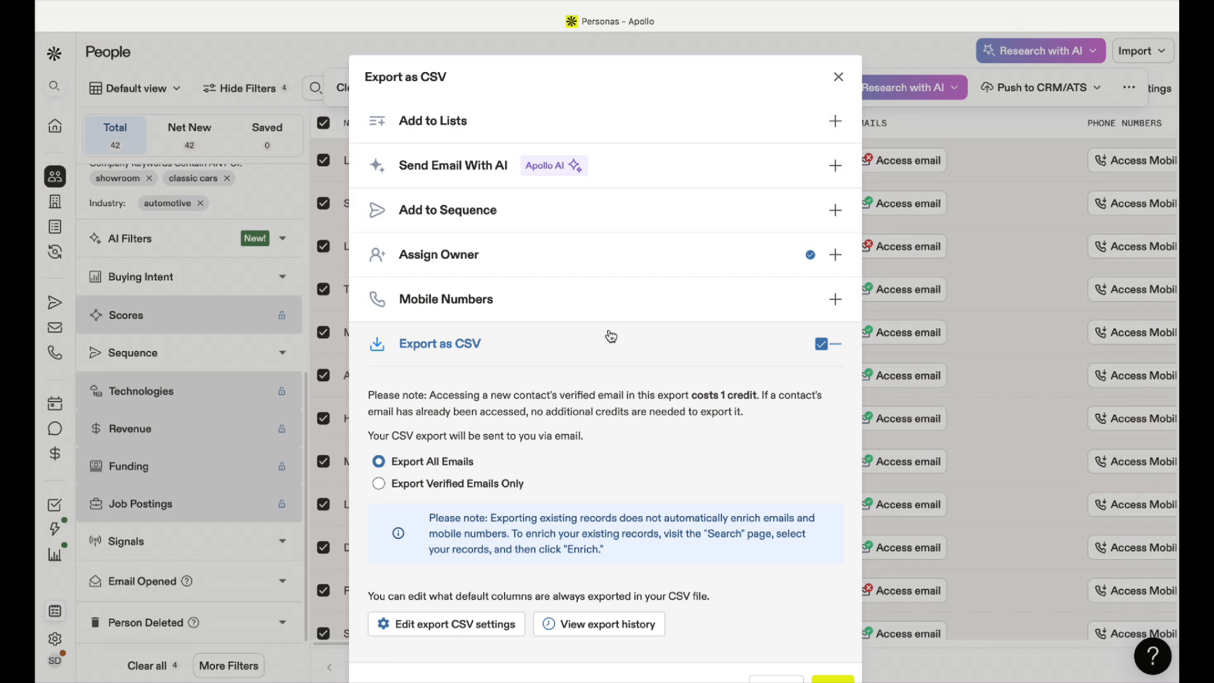
mouse_move(490, 344)
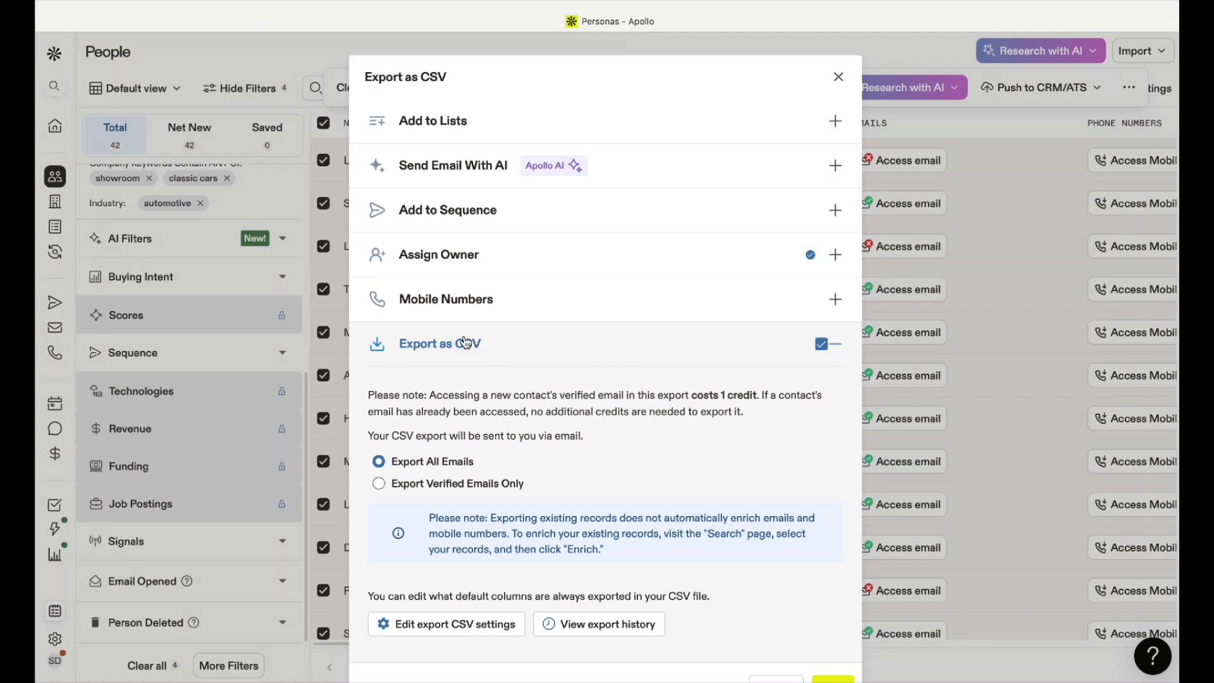
scroll(down, 3)
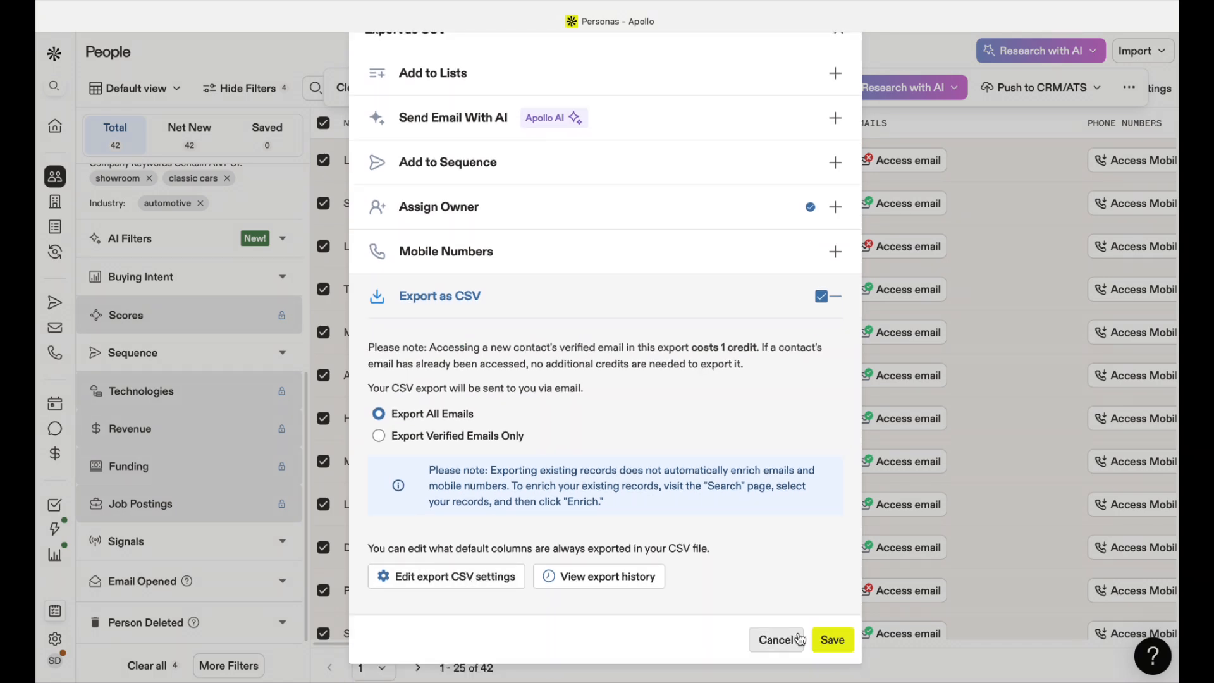
mouse_move(831, 464)
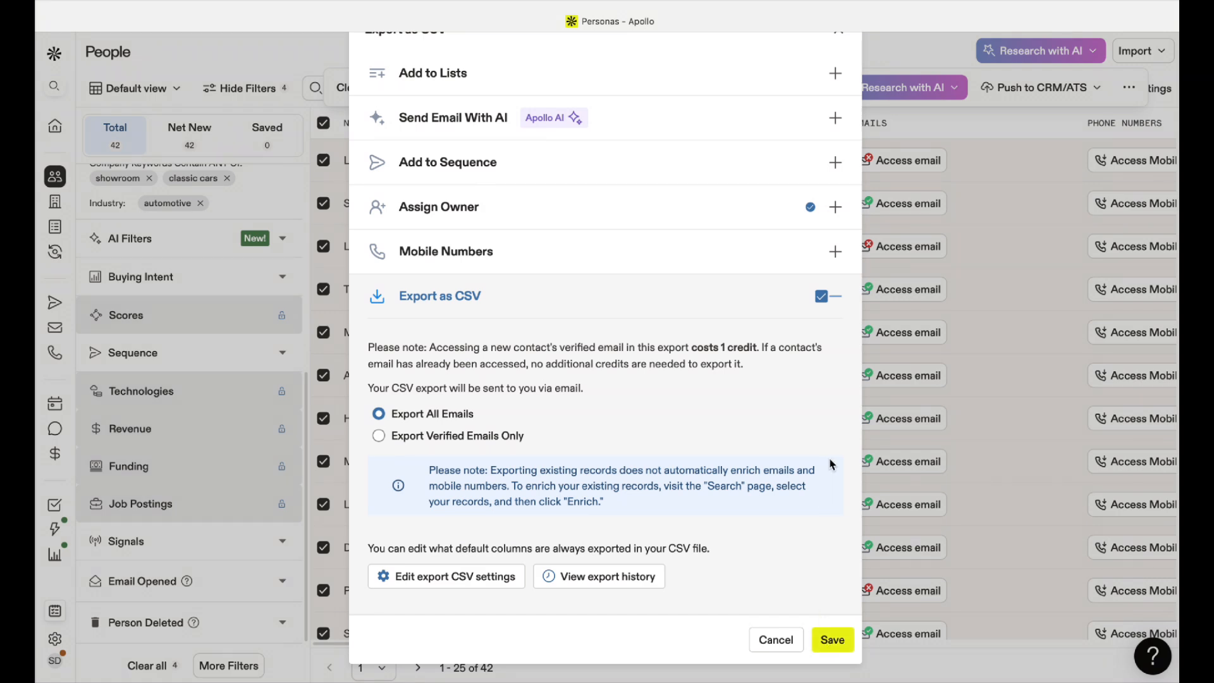